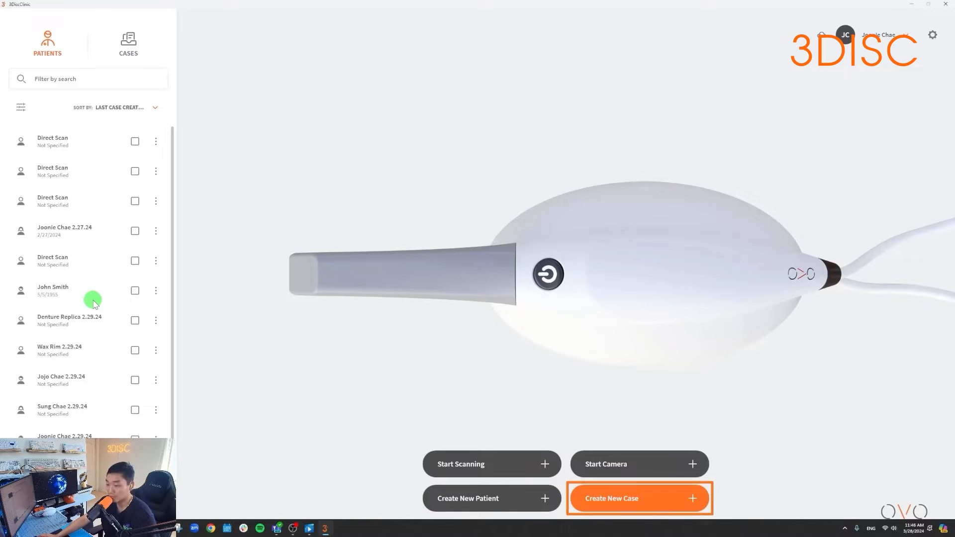
mouse_move(639, 499)
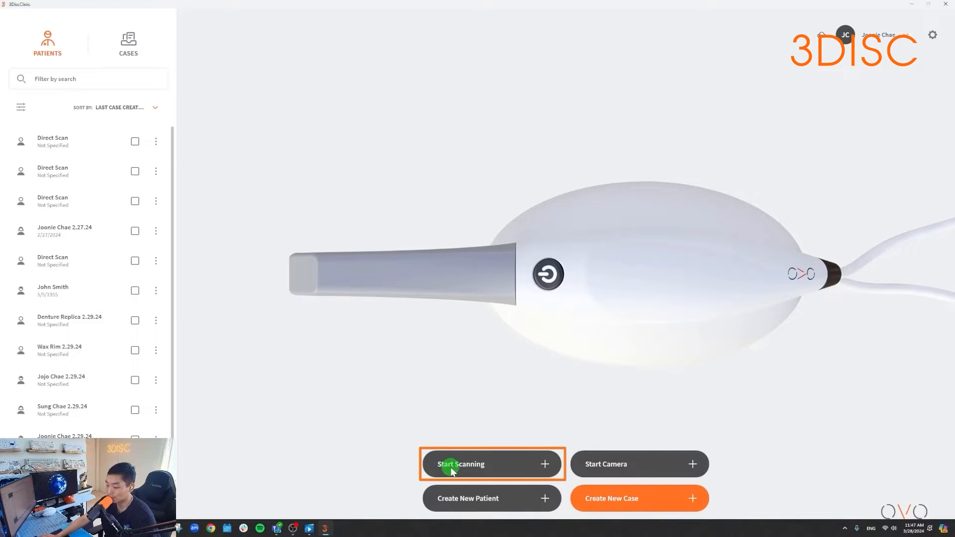
Step: Start a new intraoral scanning session from the home screen
left_click(490, 464)
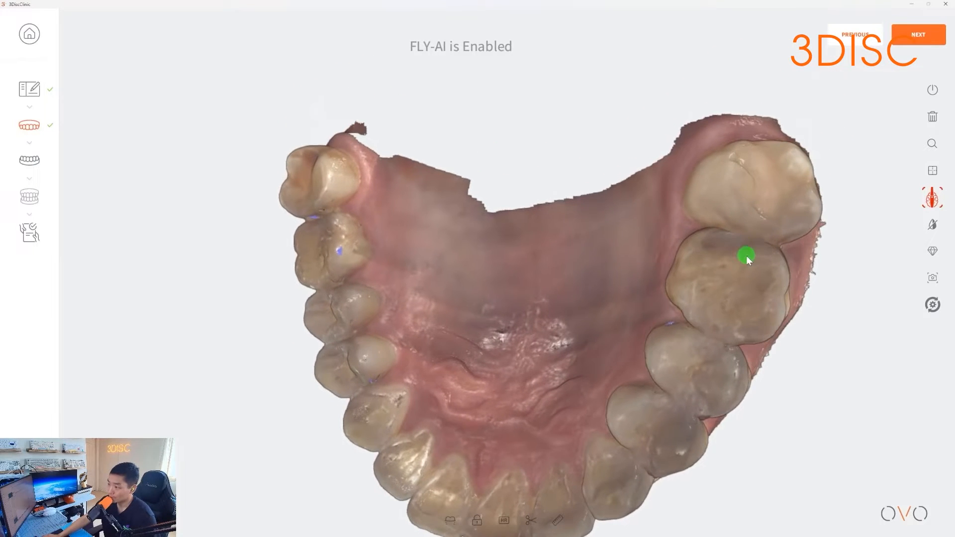
Step: Zoom and rotate the completed upper-arch scan to review it squarely from above
left_click_drag(746, 255, 701, 249)
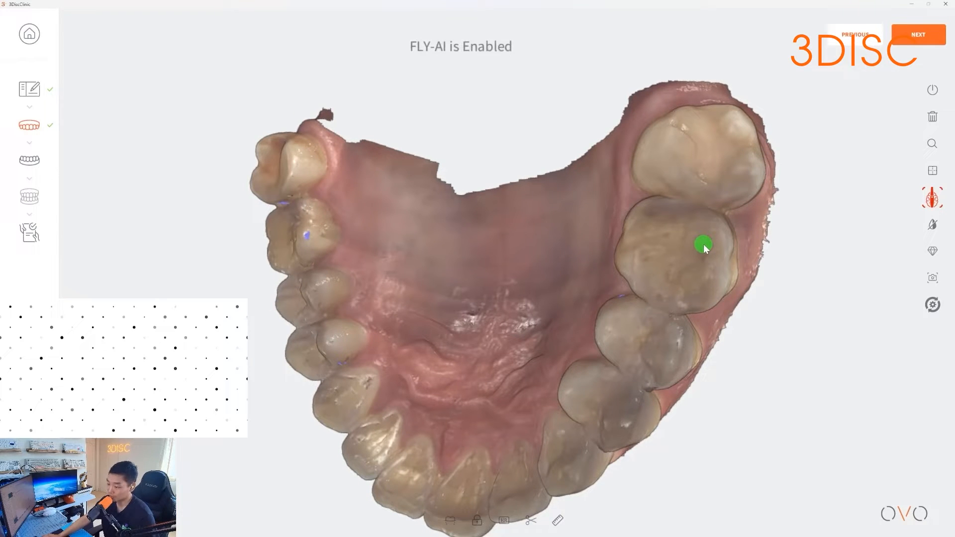
left_click_drag(703, 244, 725, 249)
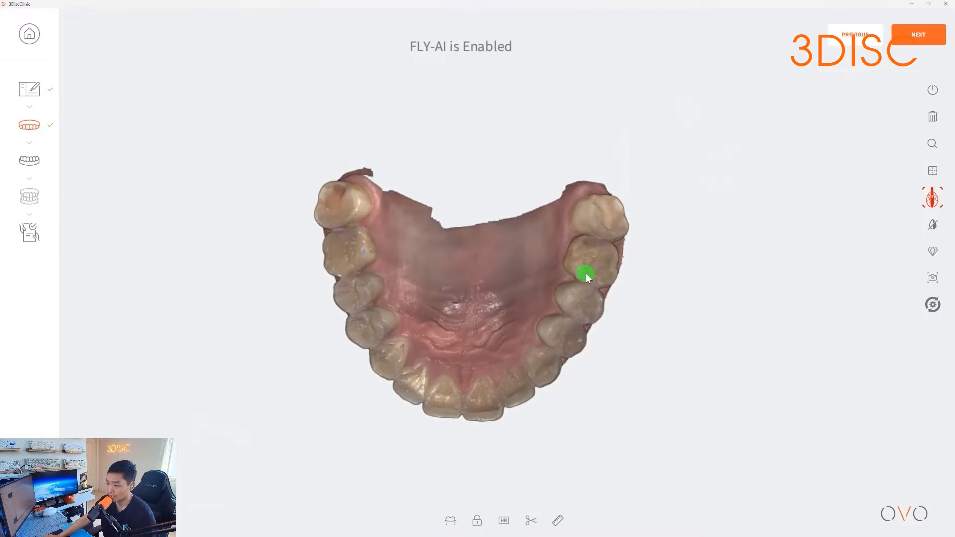
left_click_drag(585, 273, 574, 303)
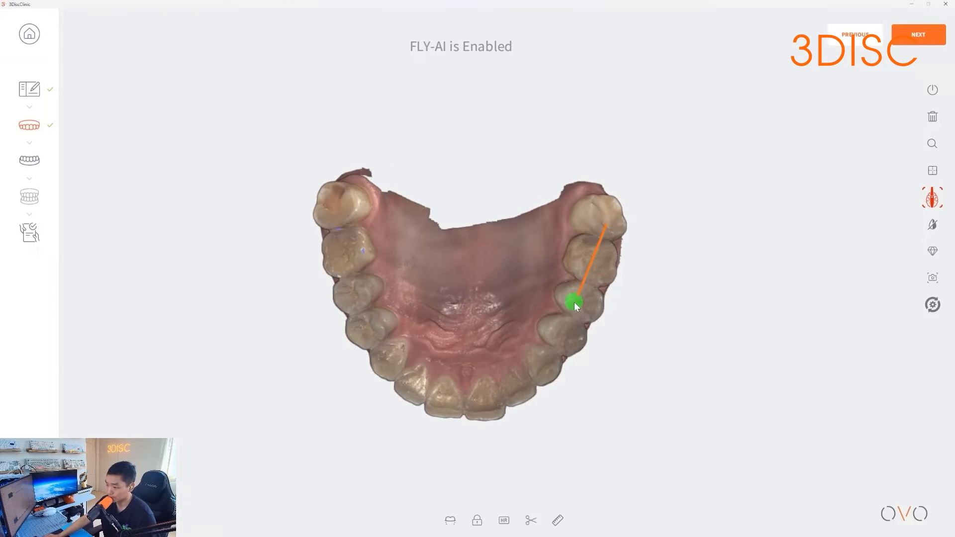
left_click_drag(573, 302, 548, 347)
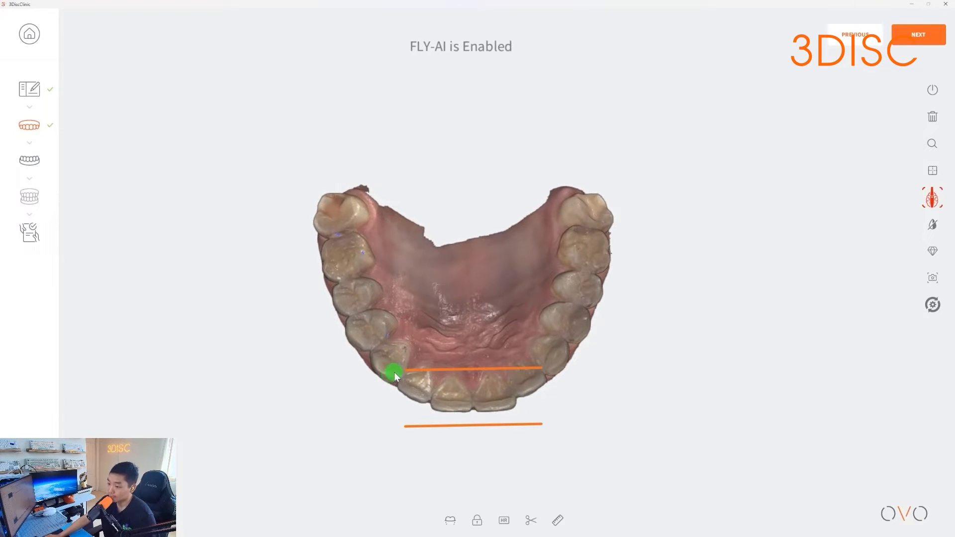
left_click_drag(393, 373, 333, 216)
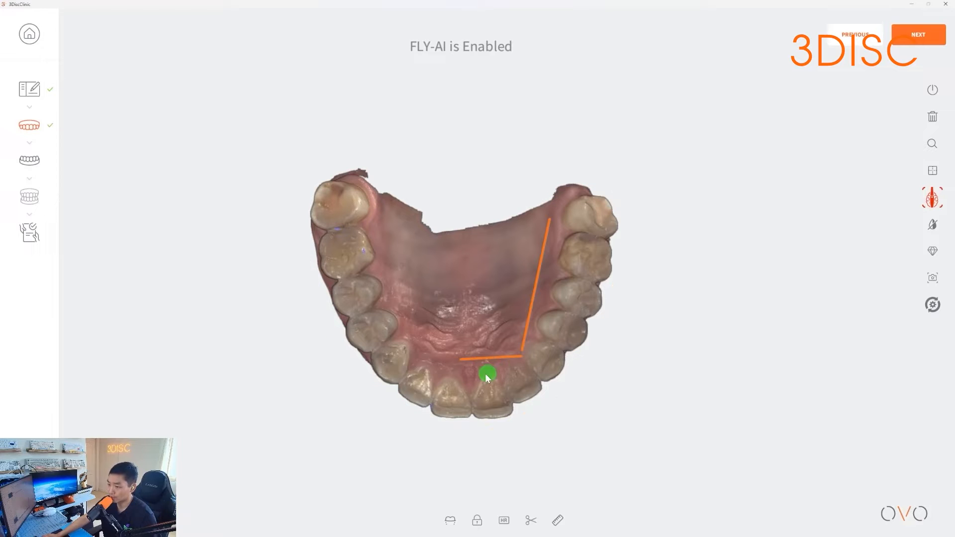
left_click_drag(487, 375, 612, 280)
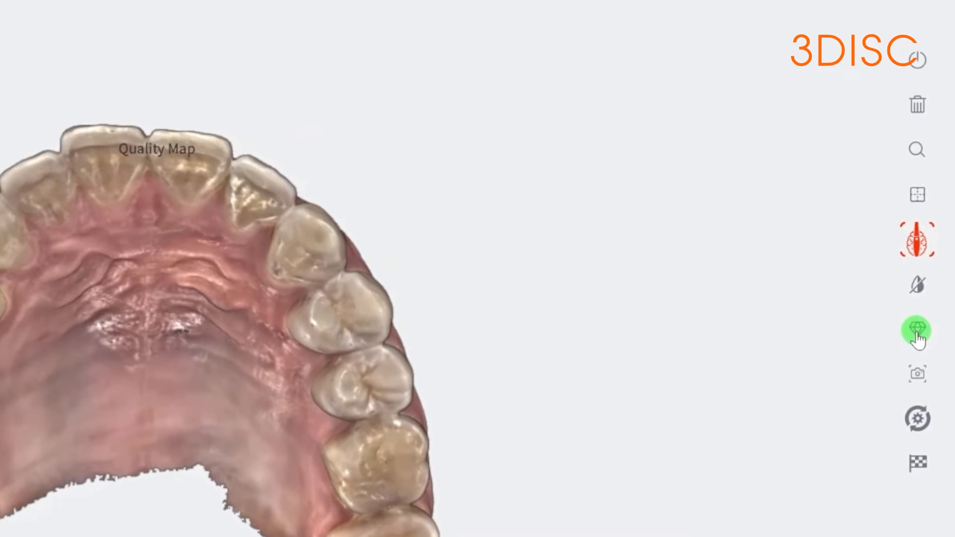
Step: Switch the upper arch to quality-map colouring and enlarge it in a top-down view
left_click(916, 330)
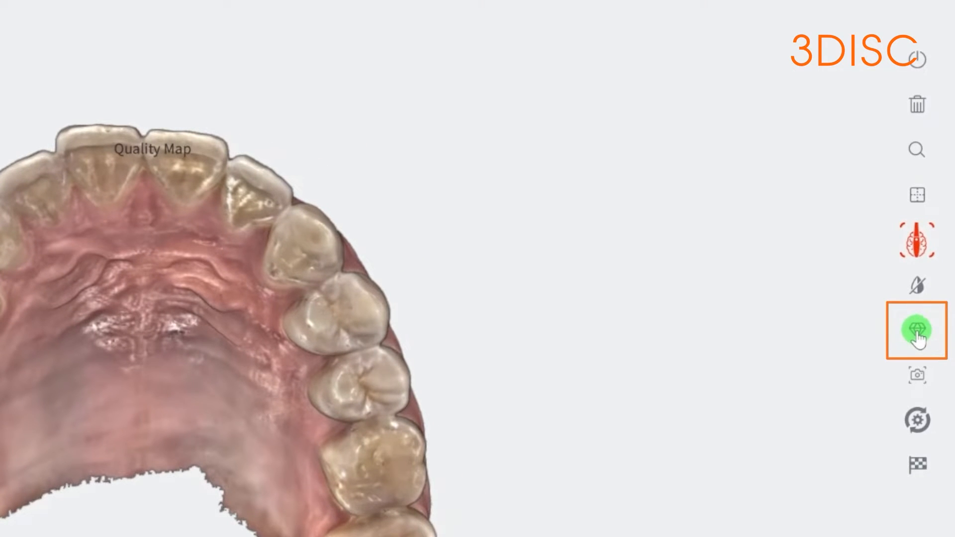
left_click(916, 330)
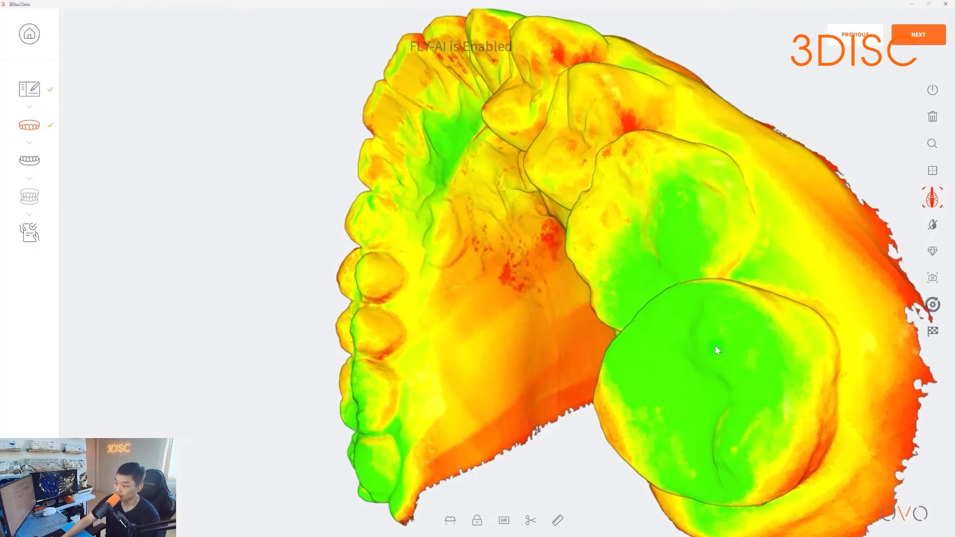
left_click_drag(717, 350, 710, 298)
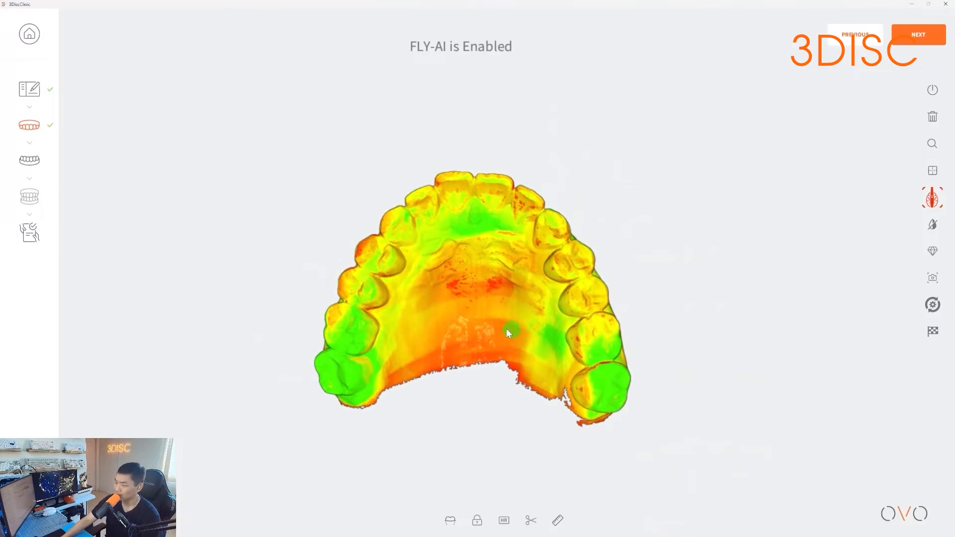
left_click_drag(508, 332, 433, 333)
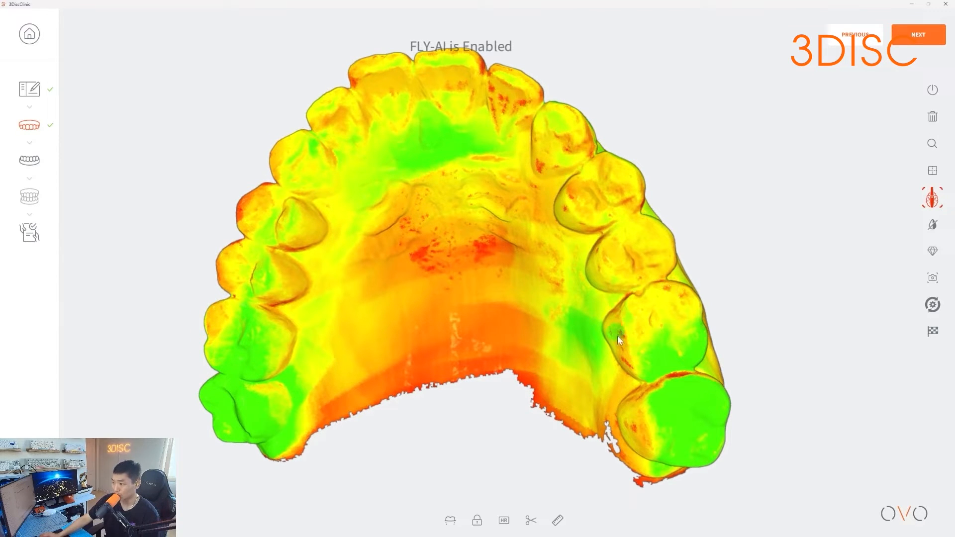
mouse_move(711, 310)
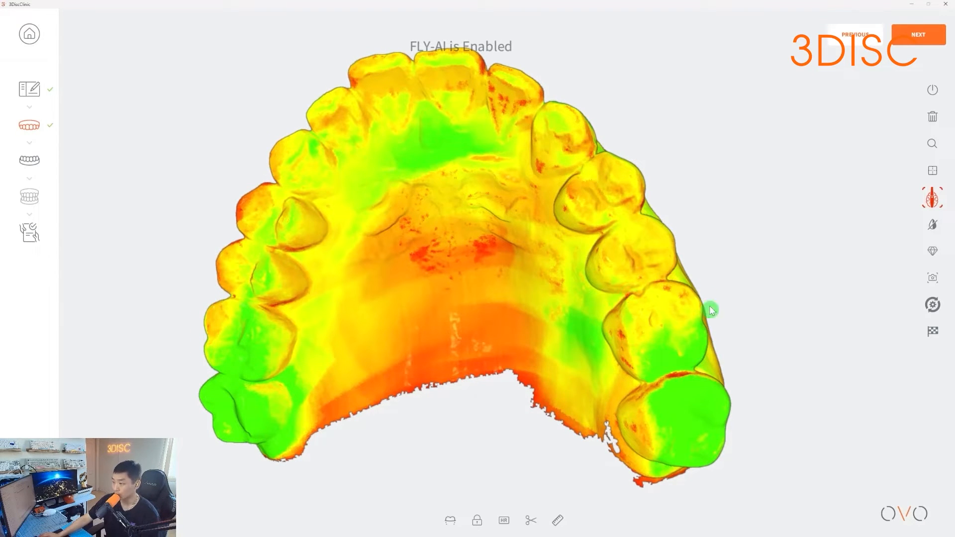
mouse_move(691, 299)
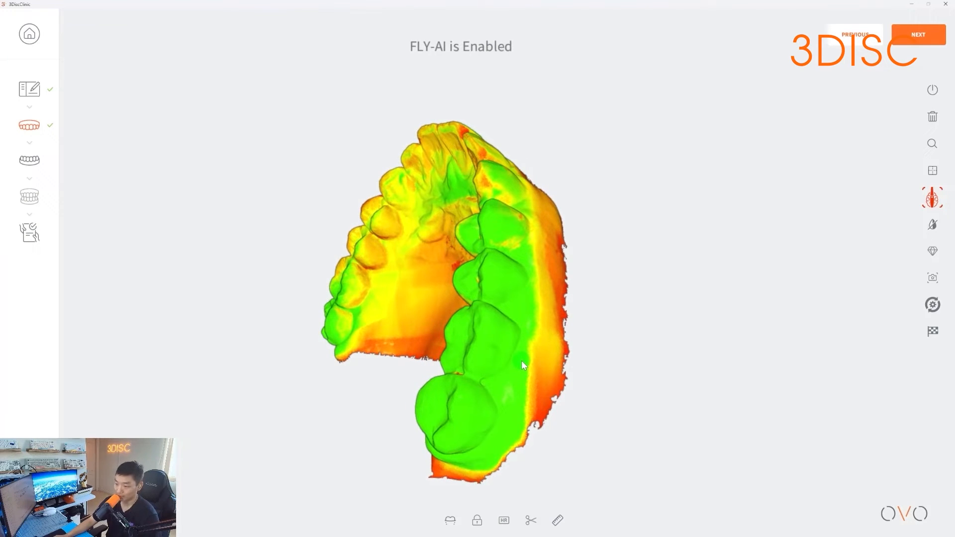
Step: Tilt the lower-arch scan to inspect the molars while the arch finishes building
left_click_drag(522, 365, 499, 364)
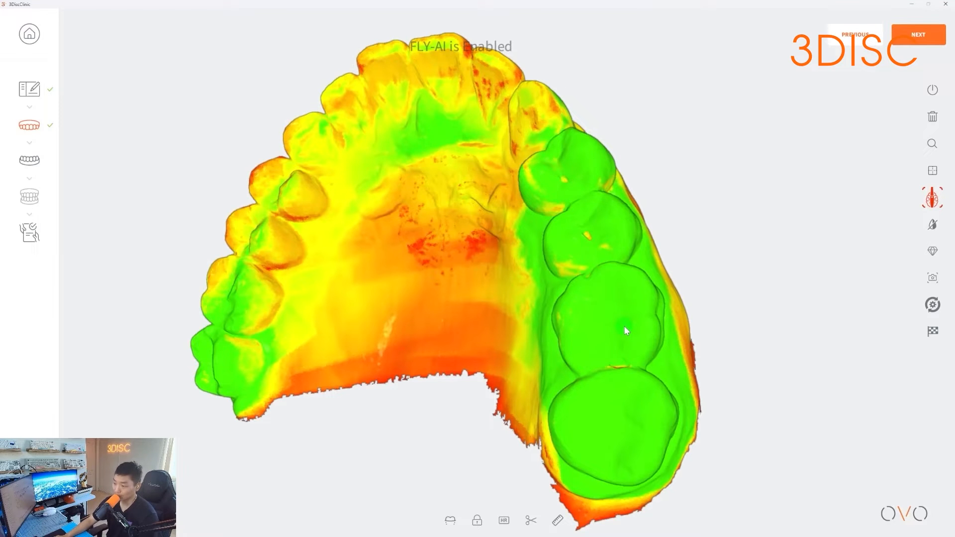
left_click_drag(625, 330, 636, 324)
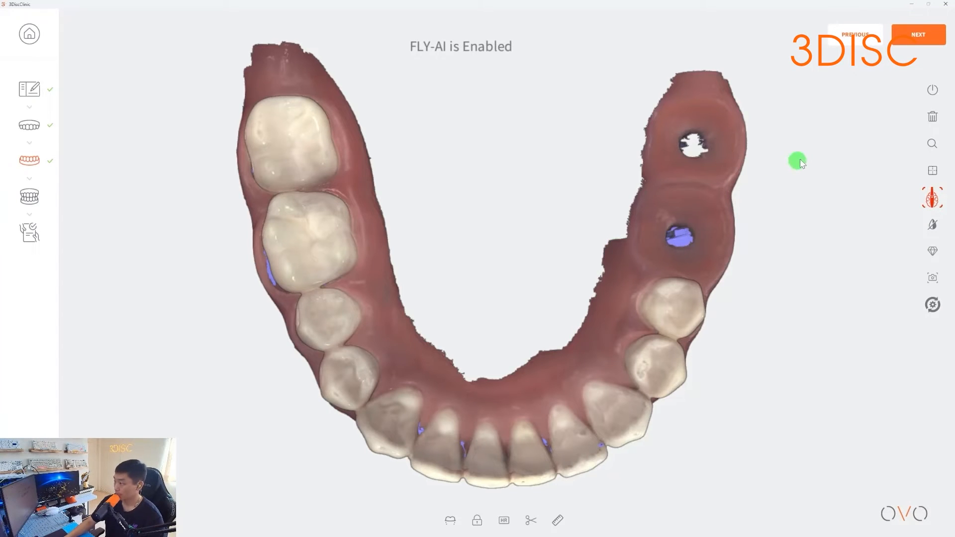
mouse_move(932, 116)
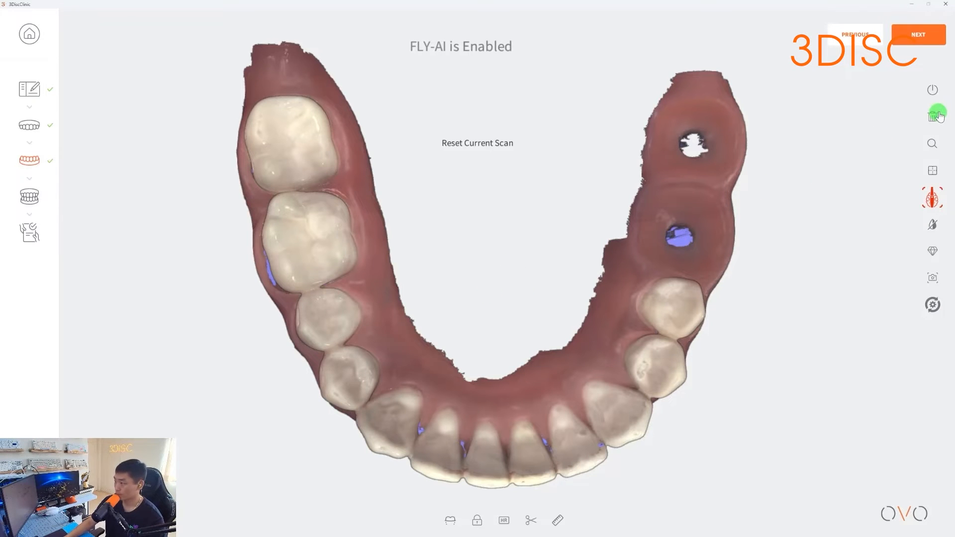
Step: Reset the current lower-arch scan, confirm, and return to the lower-jaw scanning step
left_click(932, 113)
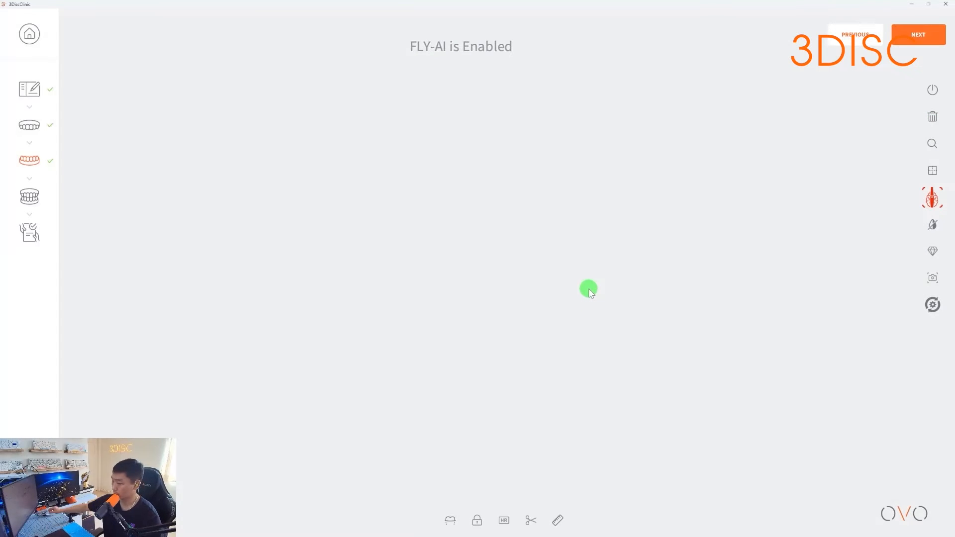
left_click(918, 34)
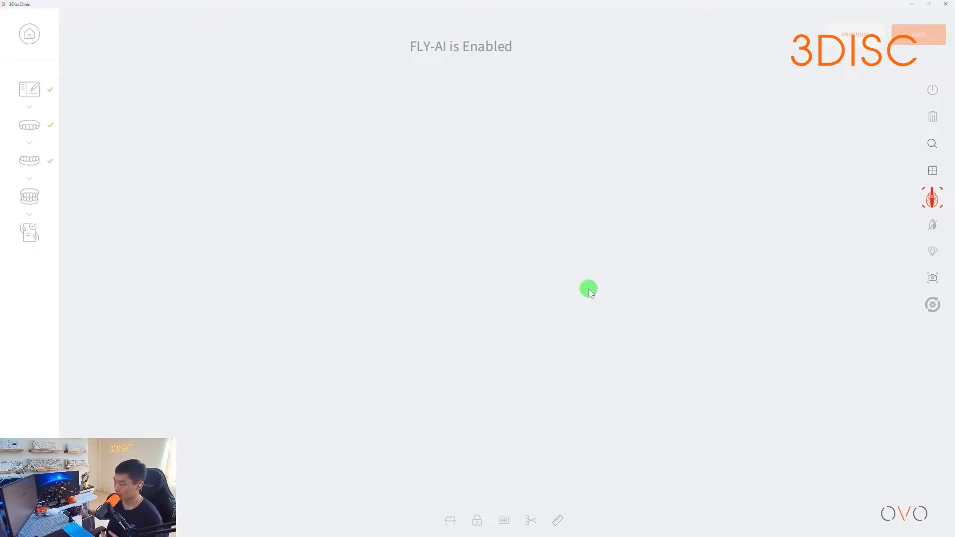
left_click(28, 161)
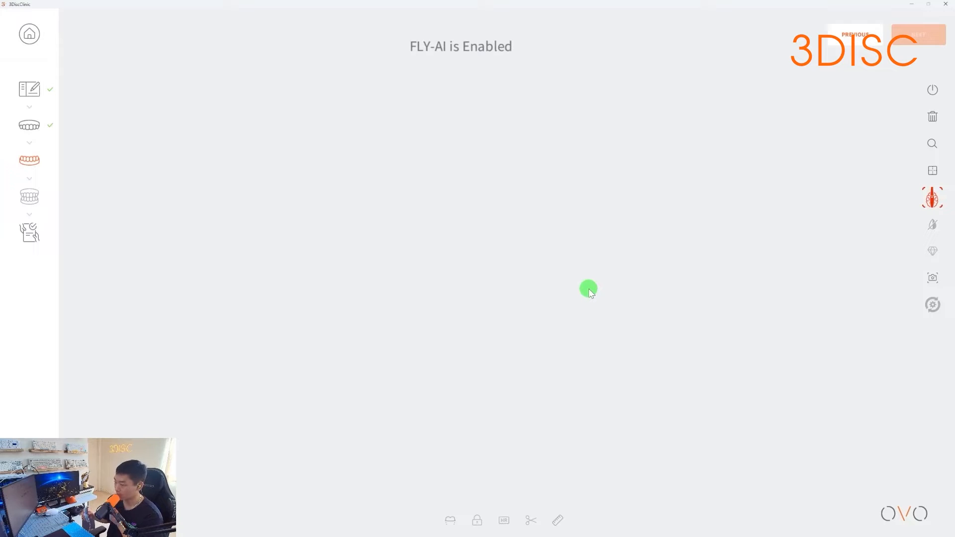
mouse_move(851, 213)
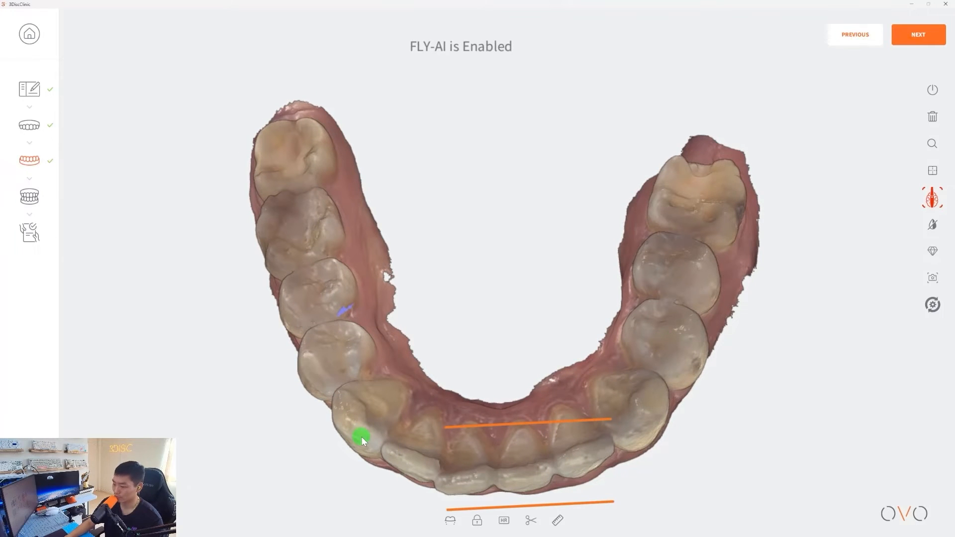
Step: Rotate the finished lower arch to check the teeth on both sides from the occlusal view
left_click_drag(363, 439, 600, 502)
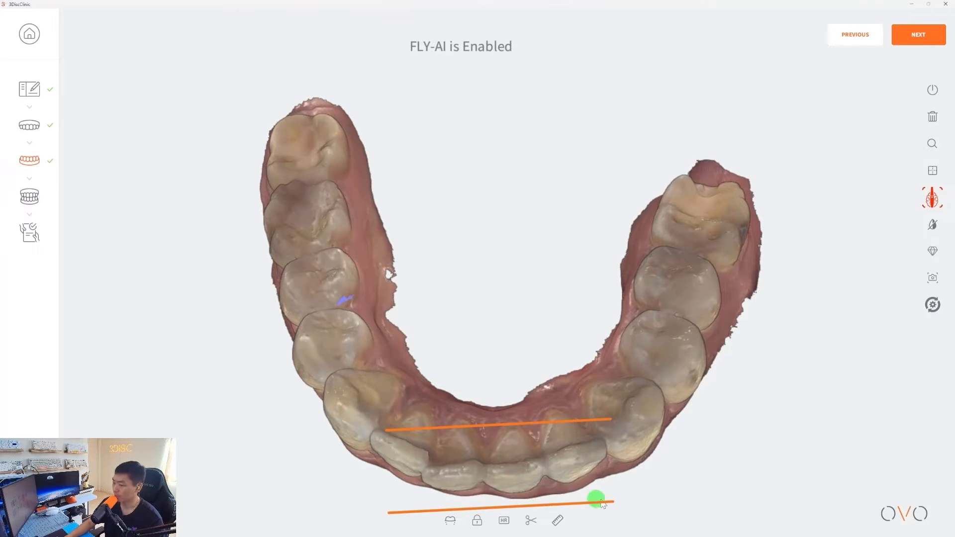
left_click_drag(600, 502, 393, 451)
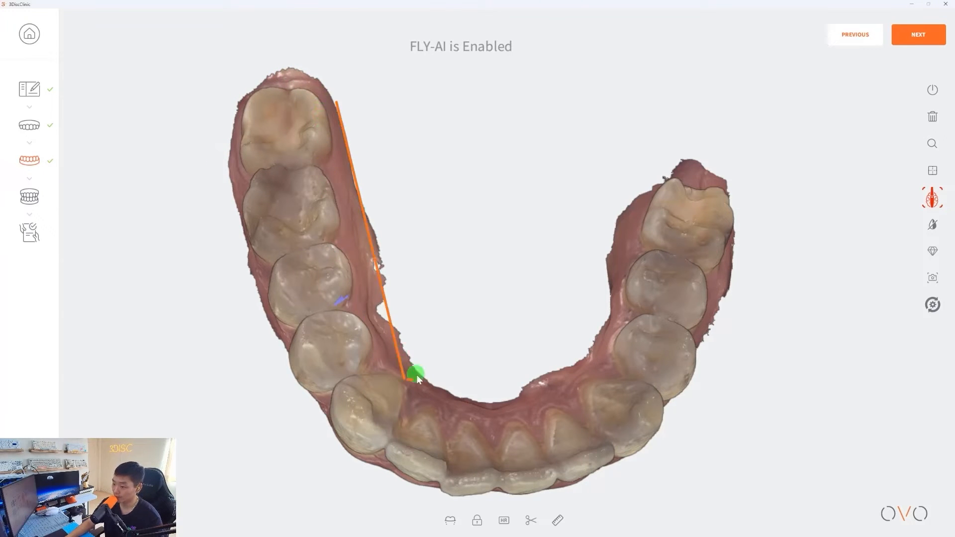
left_click_drag(416, 371, 734, 240)
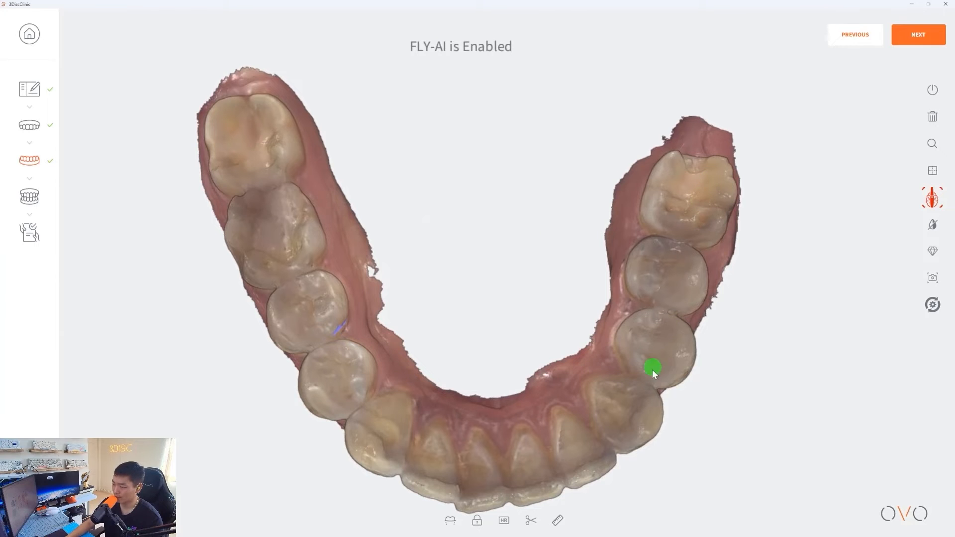
mouse_move(747, 197)
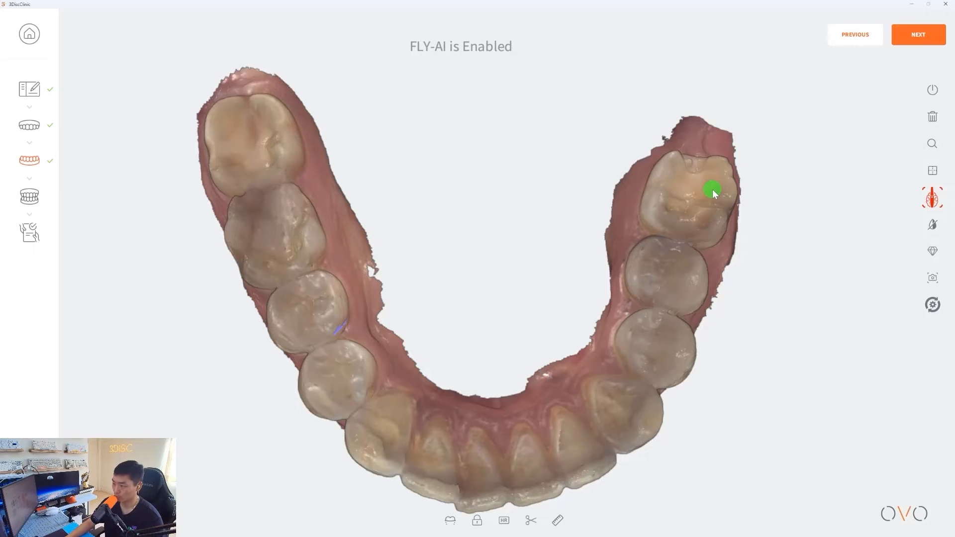
mouse_move(700, 193)
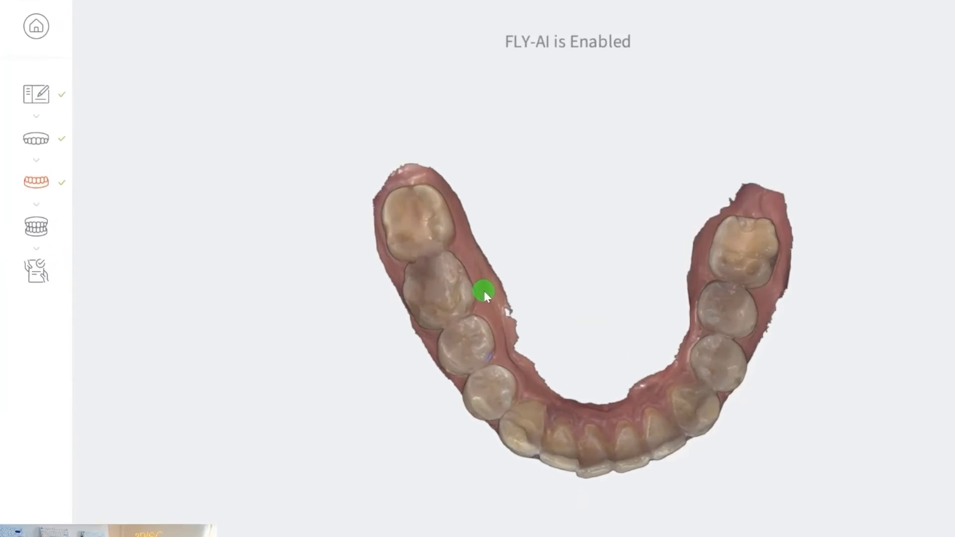
Step: Move to the Bite Alignment stage and confirm so both arches appear aligned in occlusion
left_click(36, 227)
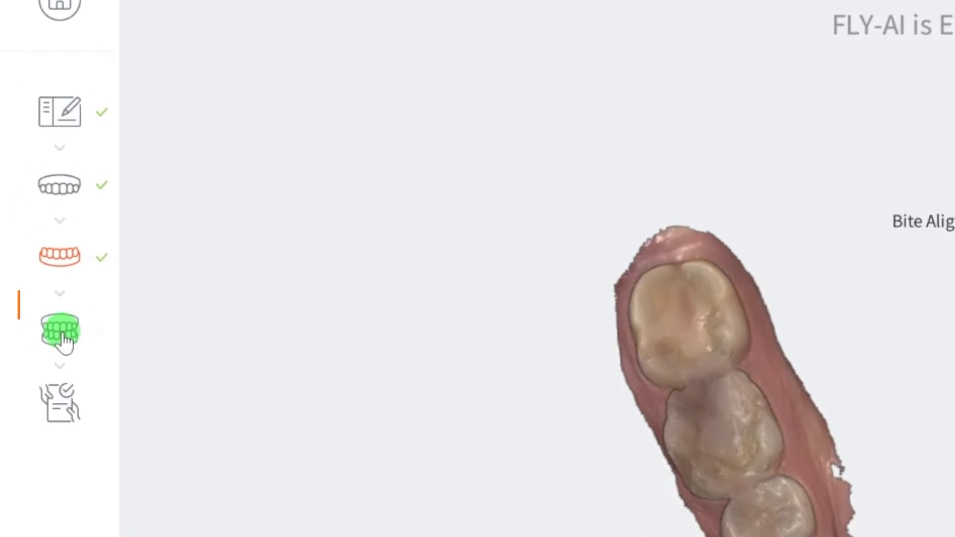
left_click(59, 332)
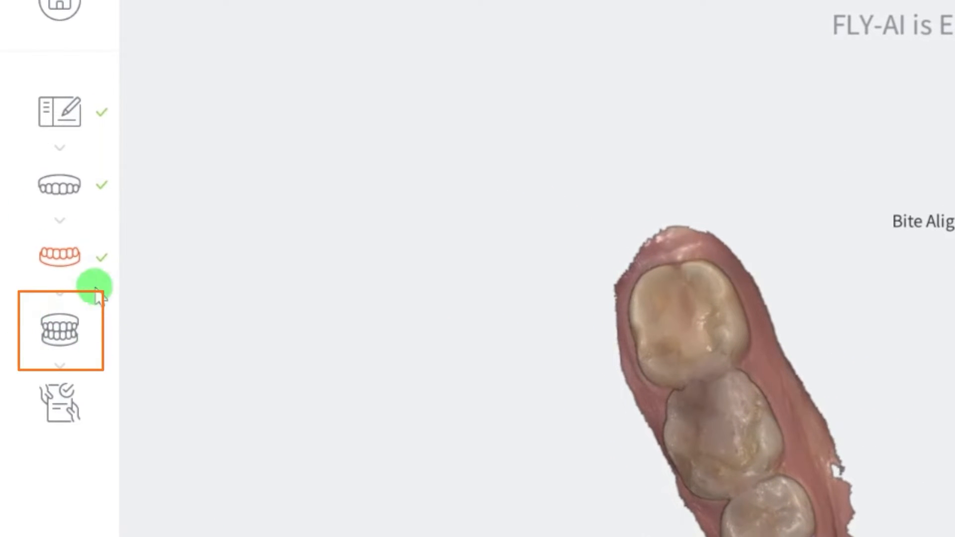
left_click(58, 331)
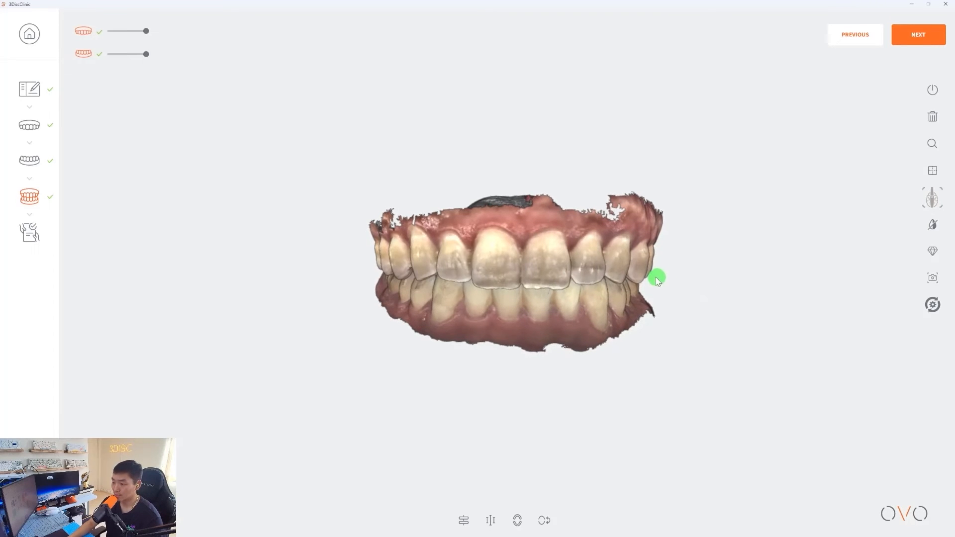
Step: Hide the upper arch, then fade it semi-transparent over the lower with the opacity slider
left_click_drag(656, 280, 577, 250)
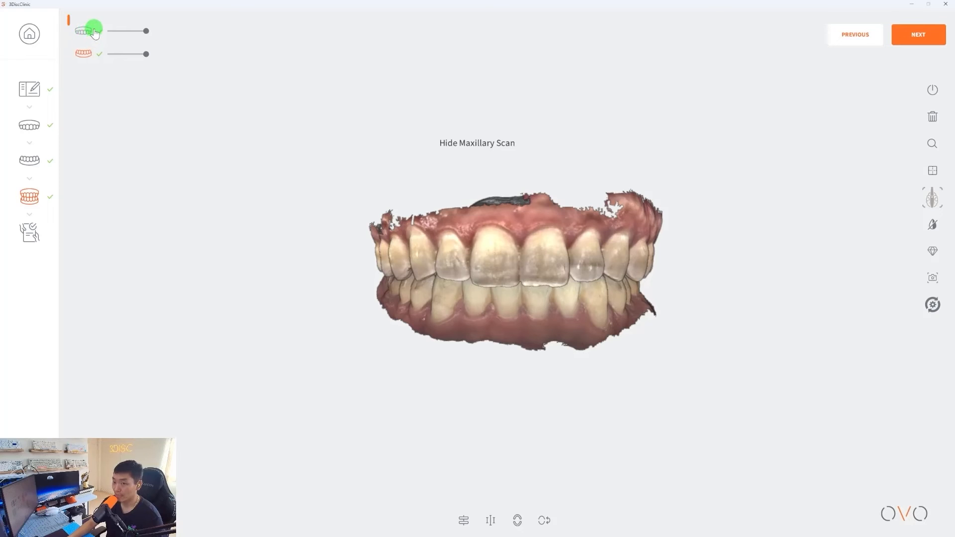
left_click(86, 30)
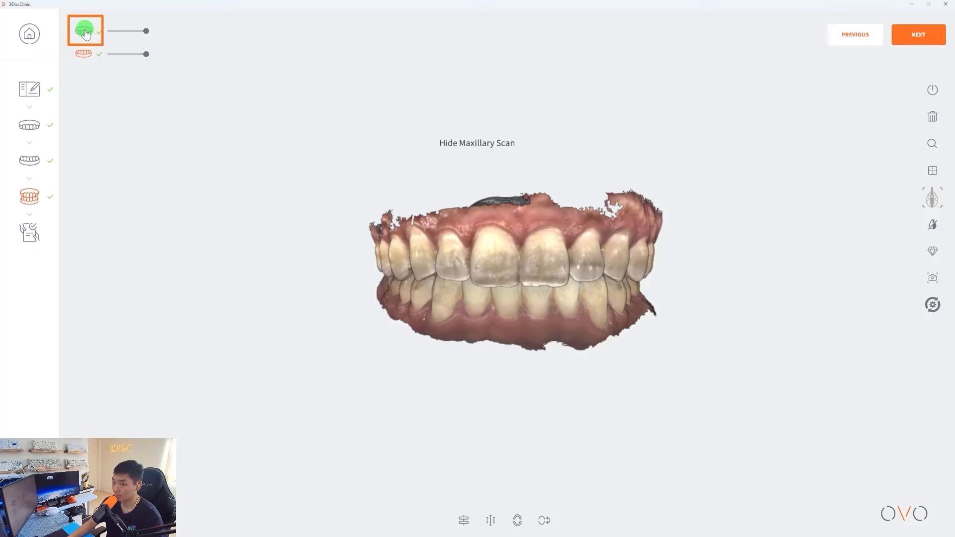
left_click(84, 31)
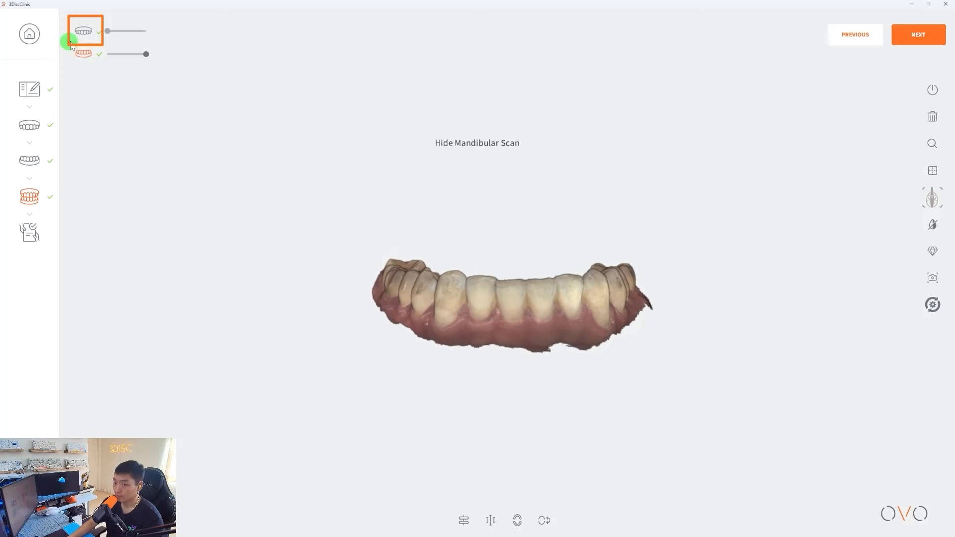
left_click_drag(106, 31, 140, 30)
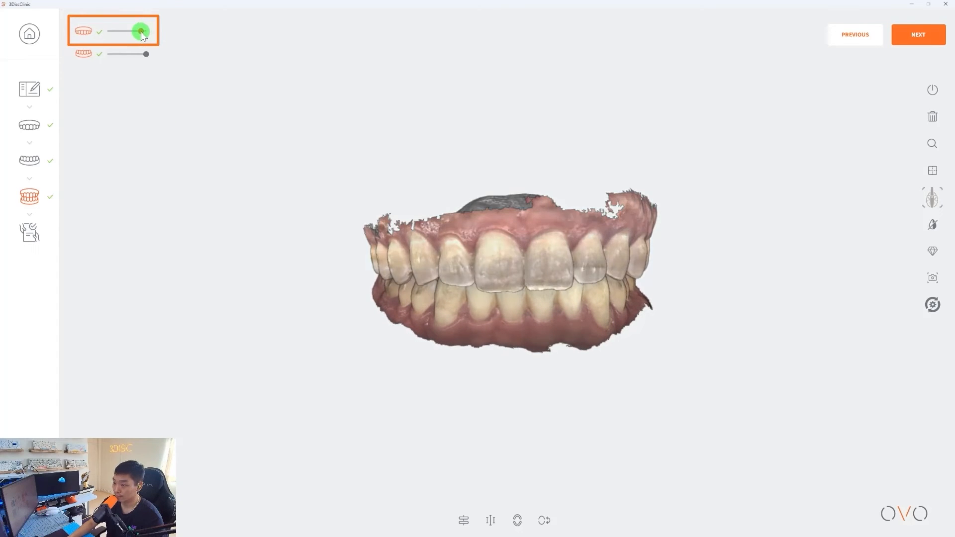
left_click_drag(141, 30, 113, 31)
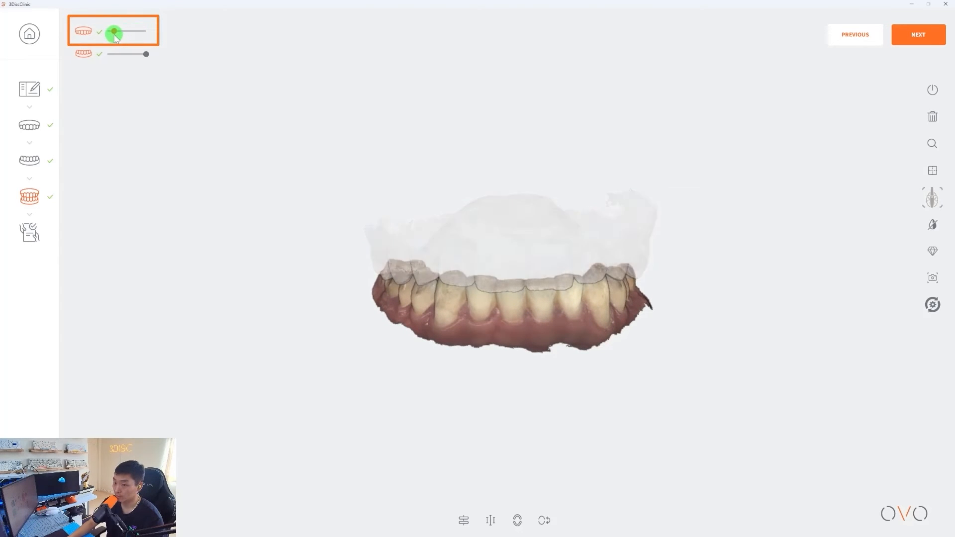
left_click_drag(113, 31, 146, 30)
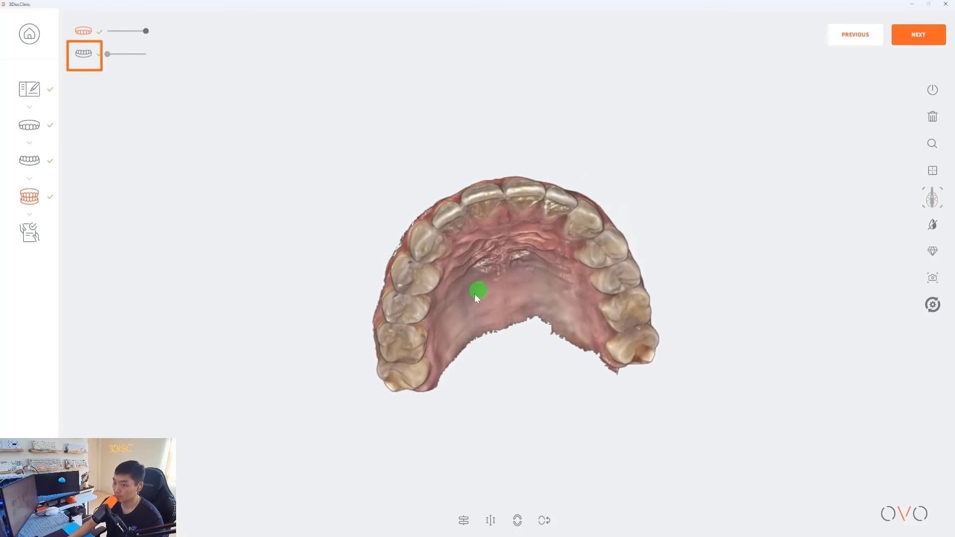
Step: Hide and re-show the lower arch so both arches display together again
left_click(83, 53)
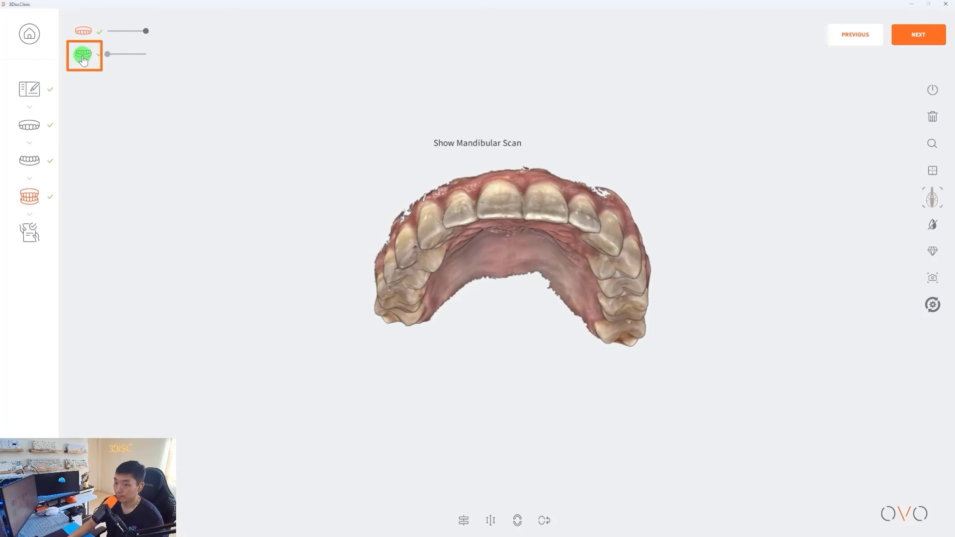
left_click(84, 53)
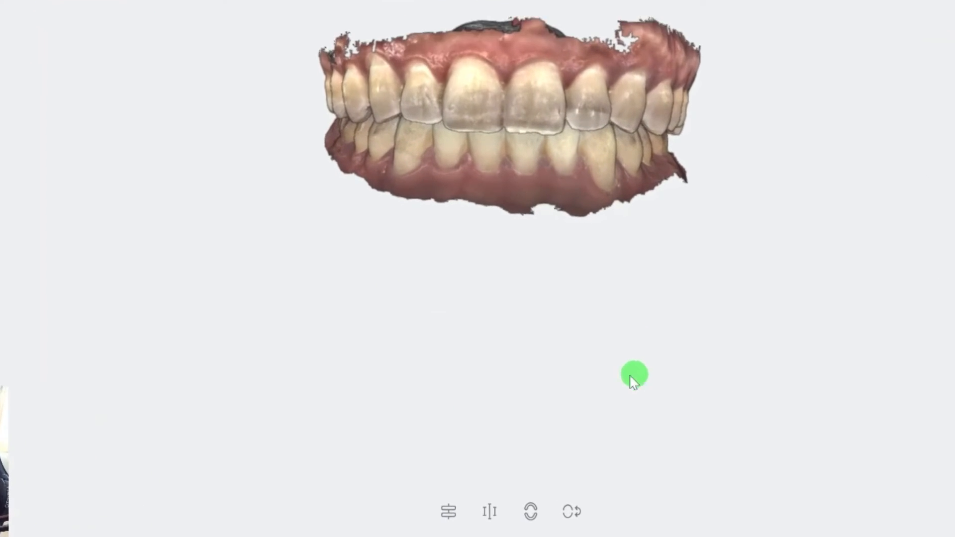
Step: Show the occlusal distance colour map and open the jaws to reveal contact areas on each arch
left_click(436, 511)
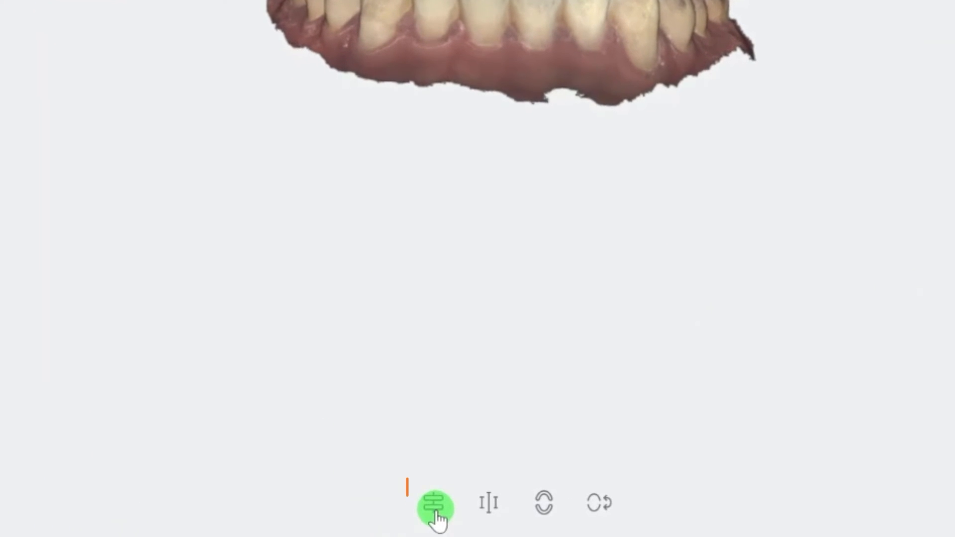
left_click(436, 507)
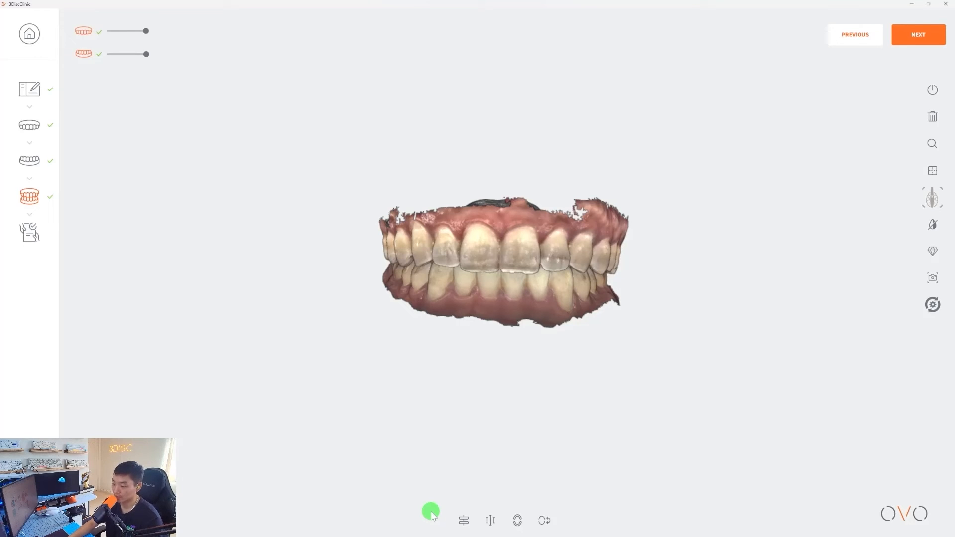
left_click(490, 520)
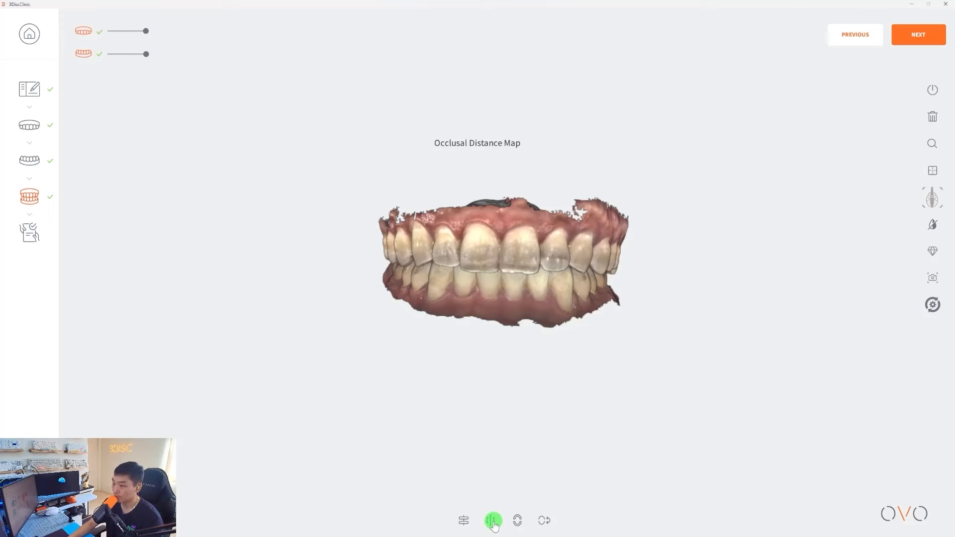
left_click(492, 520)
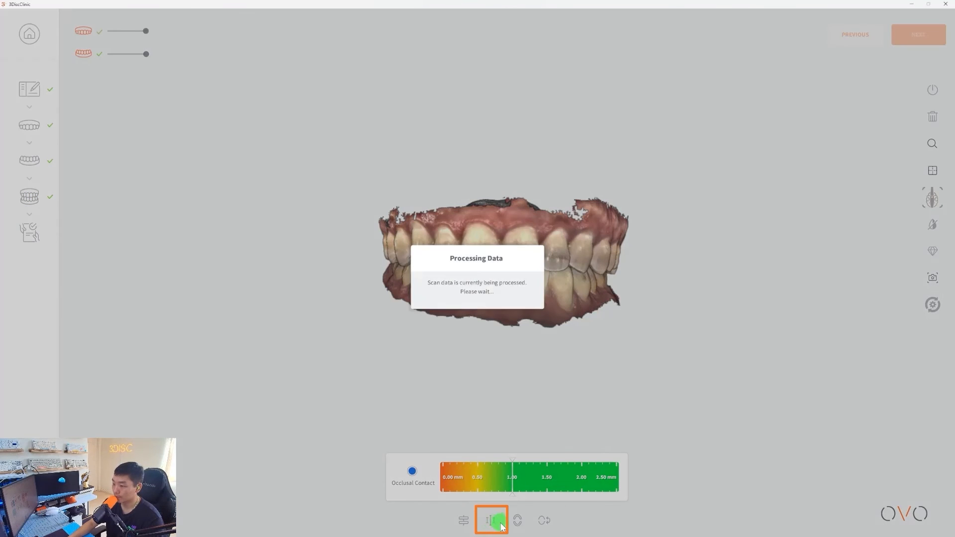
left_click(491, 520)
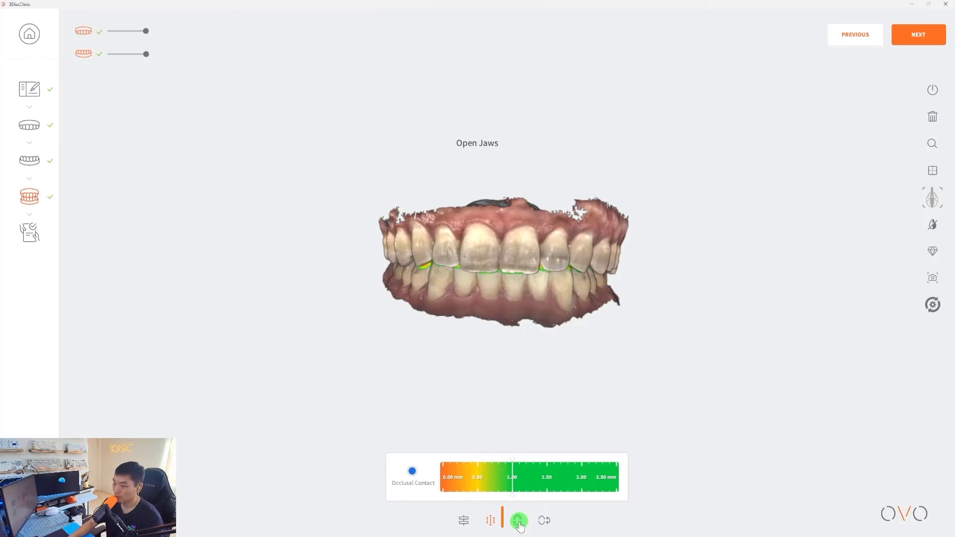
left_click(517, 520)
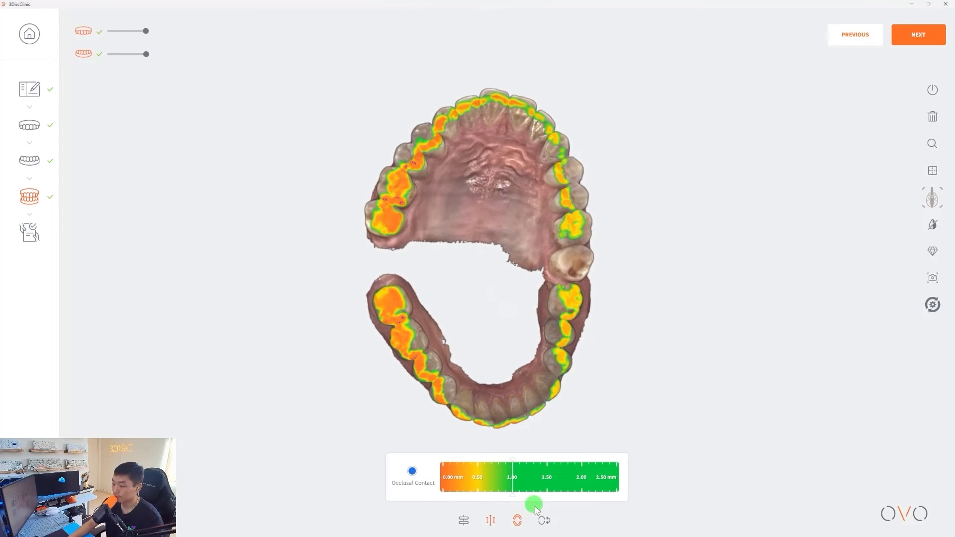
mouse_move(543, 519)
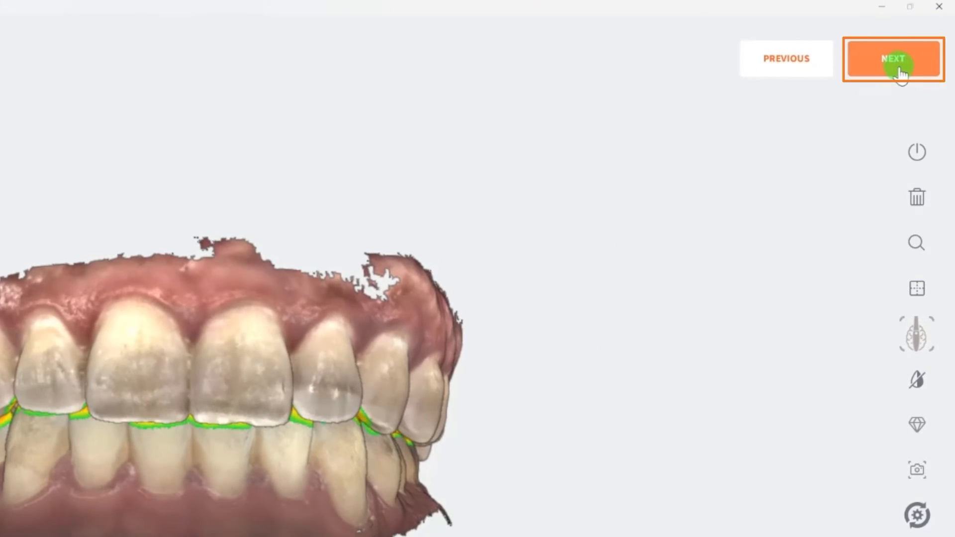
Step: Proceed to the Rx order form and turn the aligned arches toward a frontal view
left_click(893, 58)
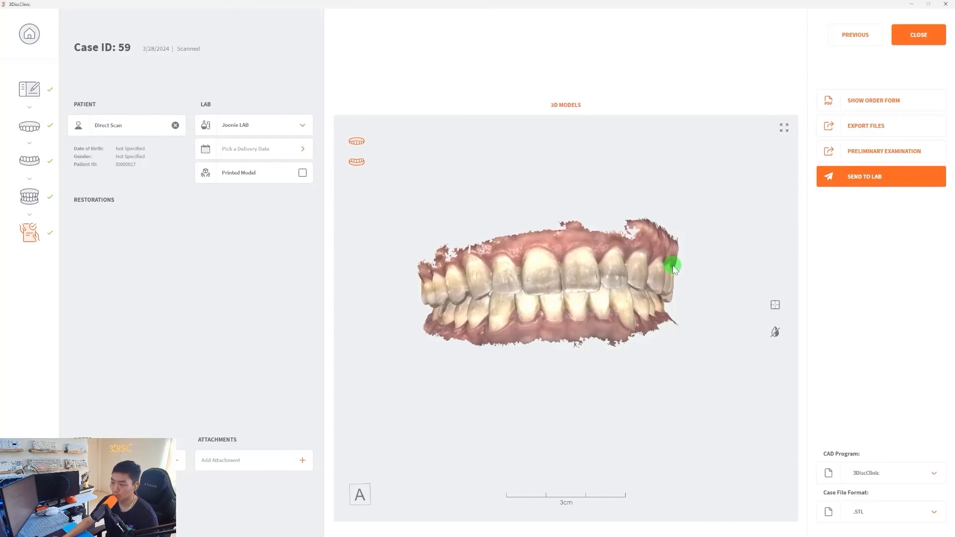
left_click_drag(673, 270, 654, 259)
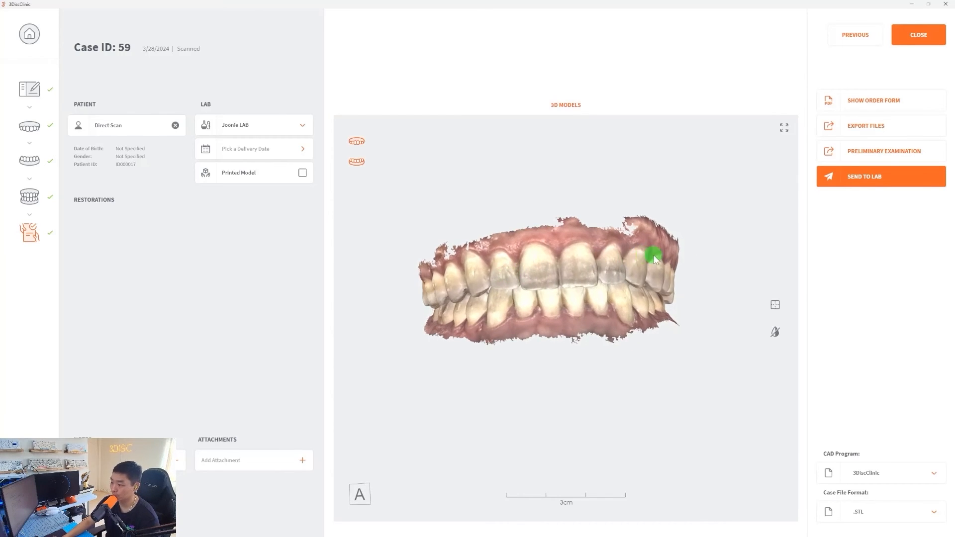
left_click_drag(654, 259, 600, 271)
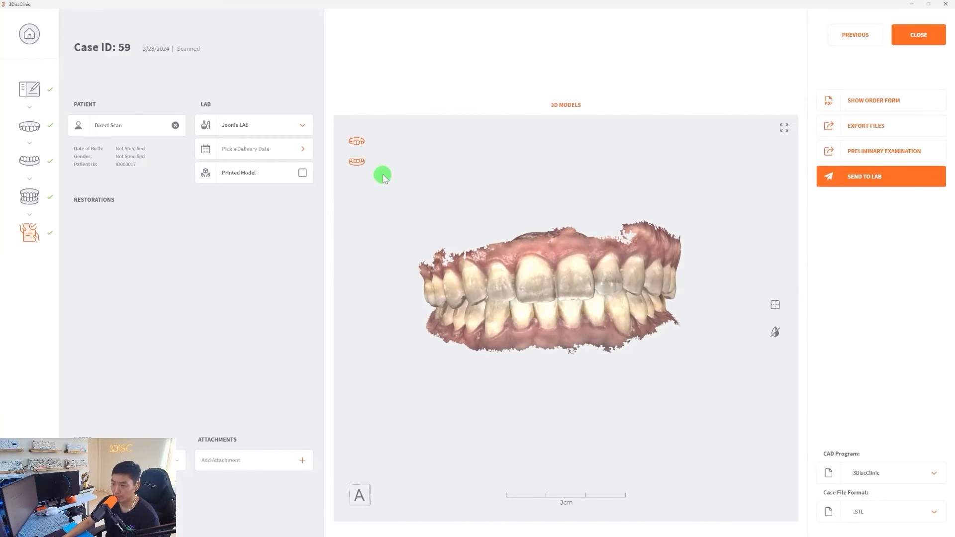
mouse_move(376, 166)
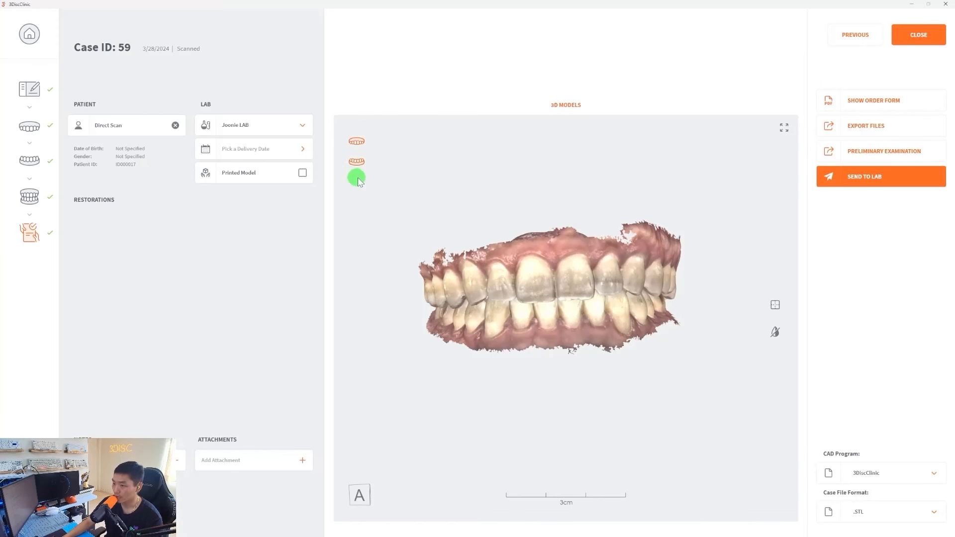
Step: Show each arch alone, inspecting the palate then the lower arch's biting surfaces from above
left_click(357, 161)
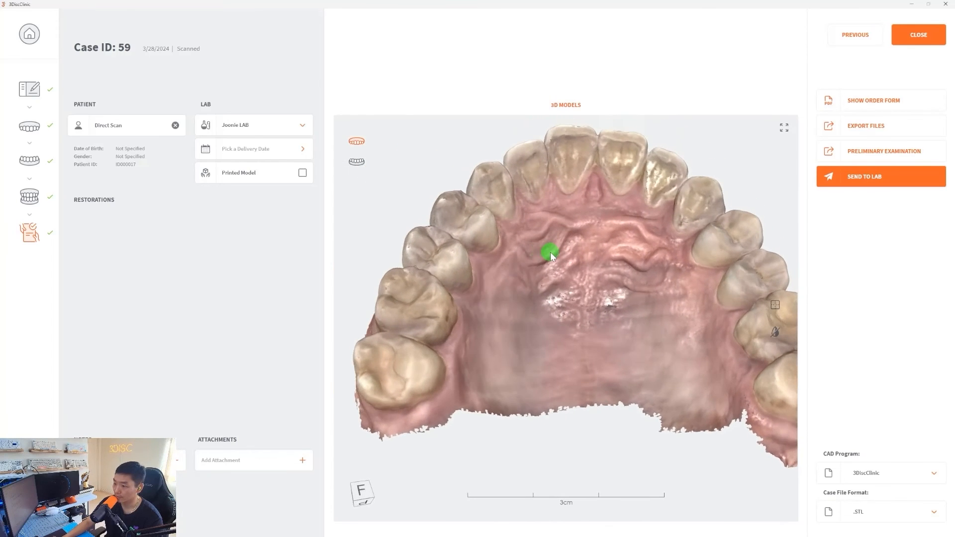
left_click_drag(550, 255, 622, 283)
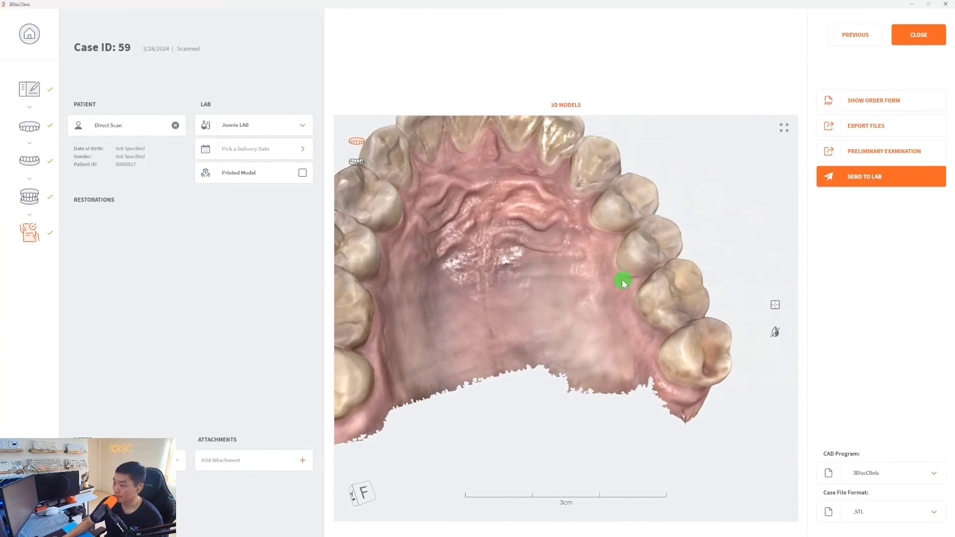
left_click_drag(622, 283, 645, 310)
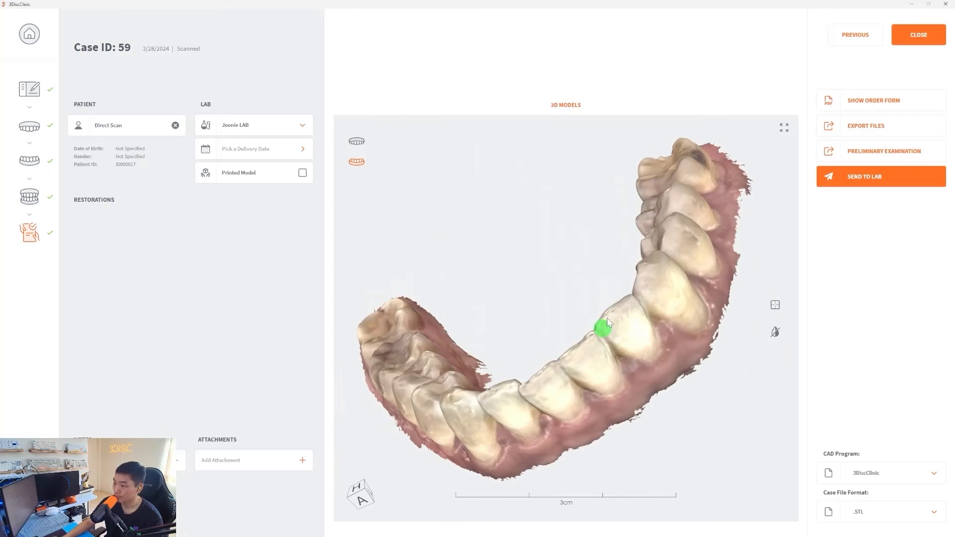
left_click_drag(603, 330, 640, 275)
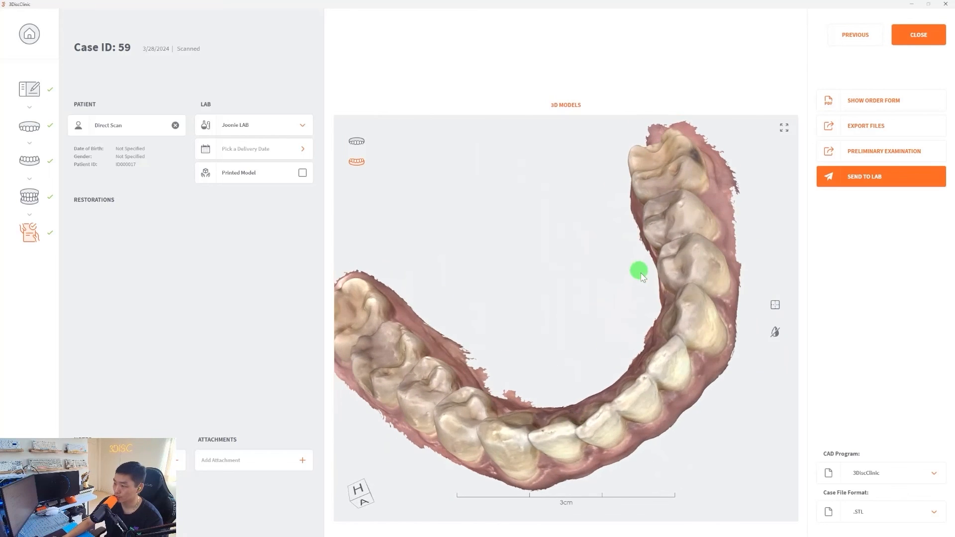
left_click_drag(638, 270, 677, 253)
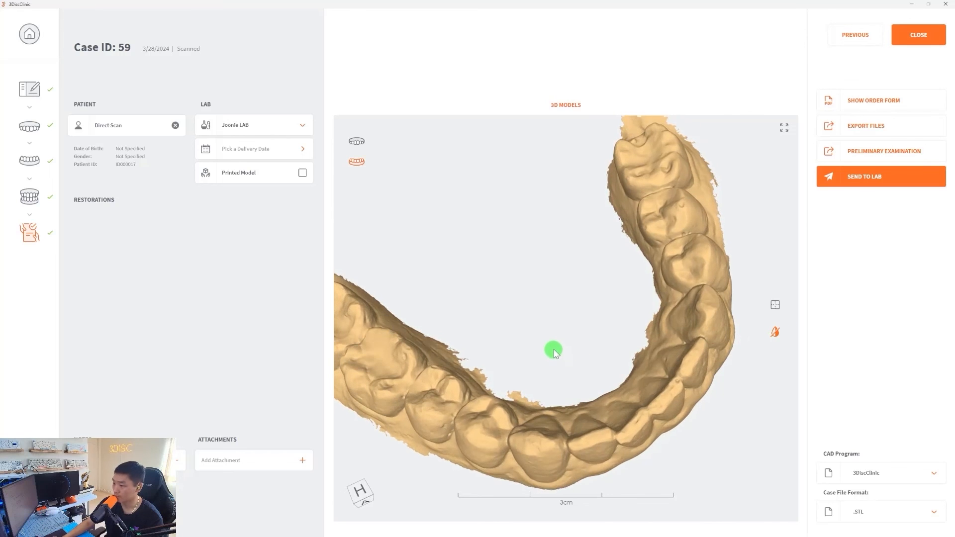
Step: Zoom and pan the single-colour lower arch so it sits framed in the middle of the viewer
left_click_drag(553, 351, 560, 333)
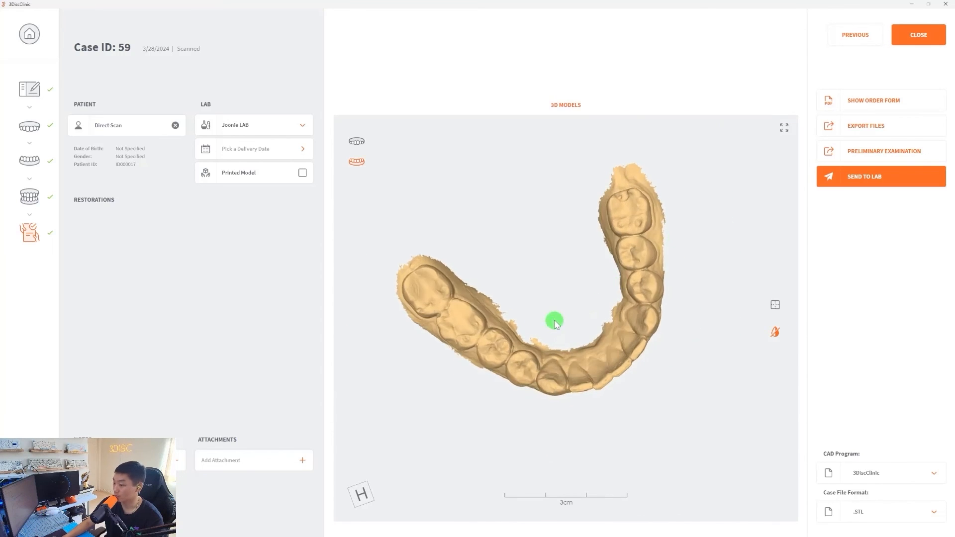
left_click_drag(554, 322, 585, 344)
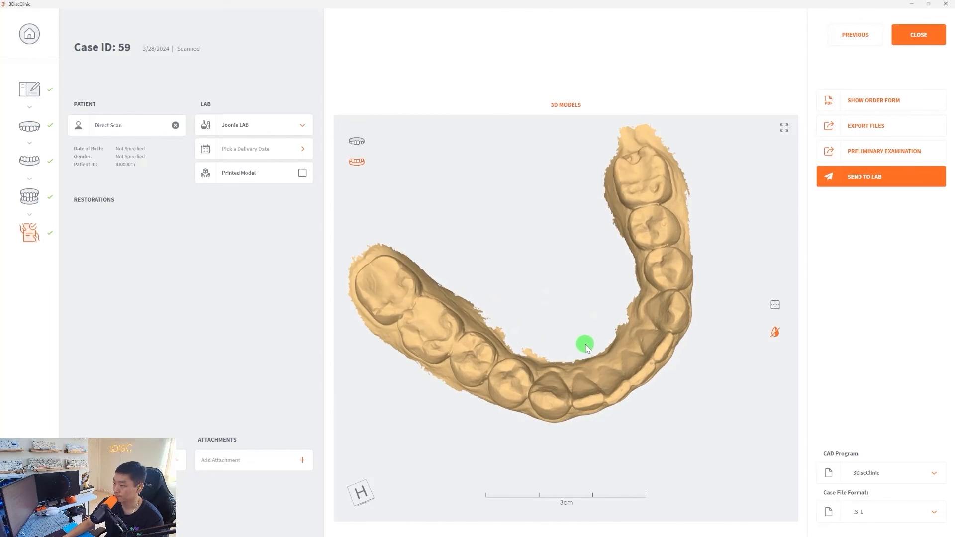
left_click_drag(585, 343, 624, 333)
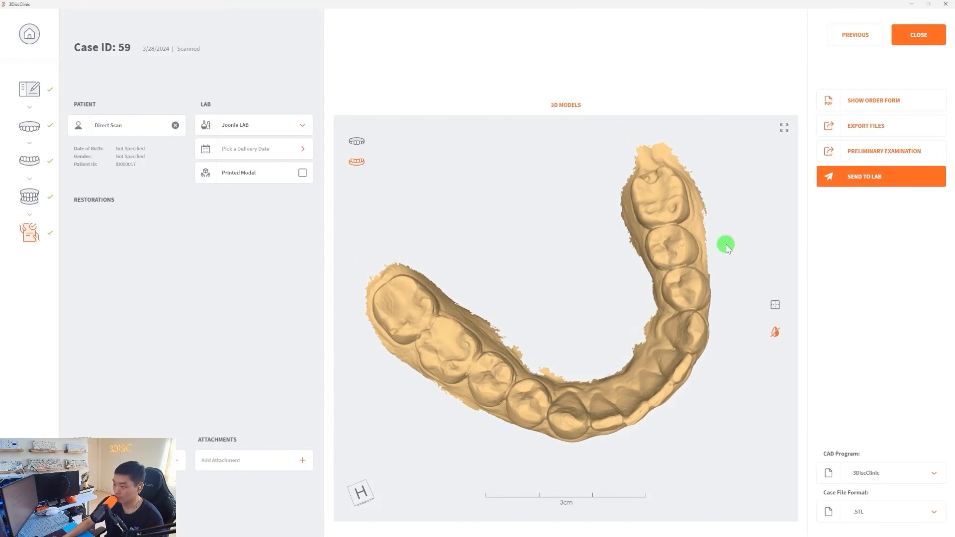
mouse_move(715, 244)
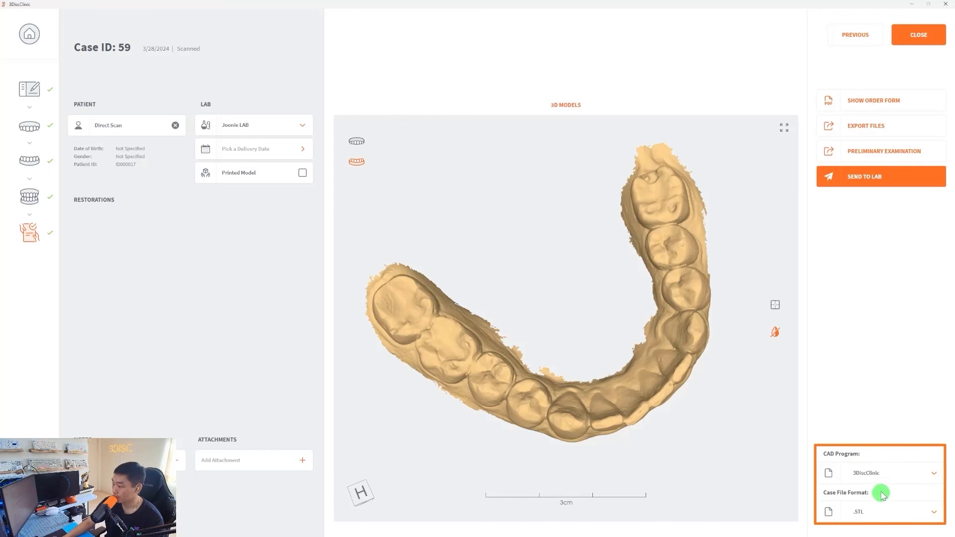
left_click(879, 473)
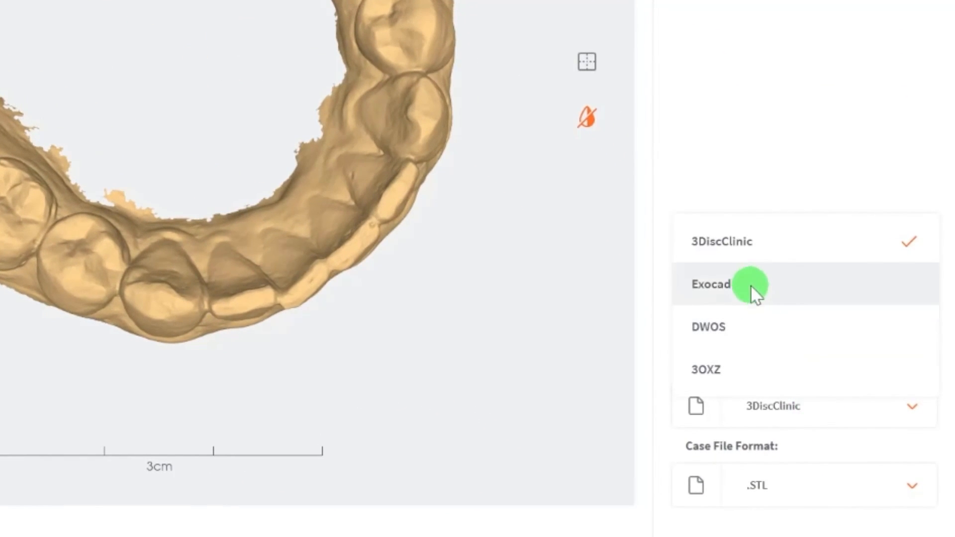
mouse_move(766, 338)
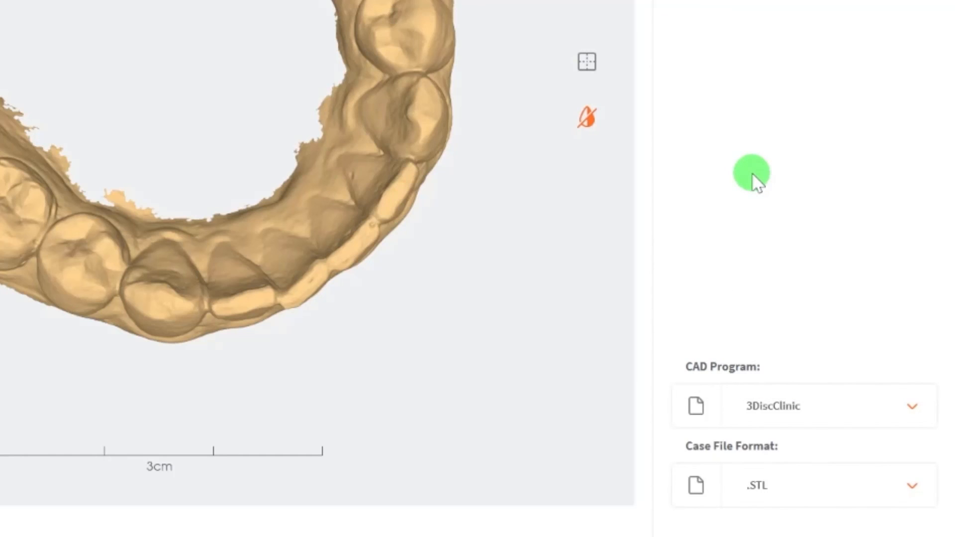
mouse_move(774, 488)
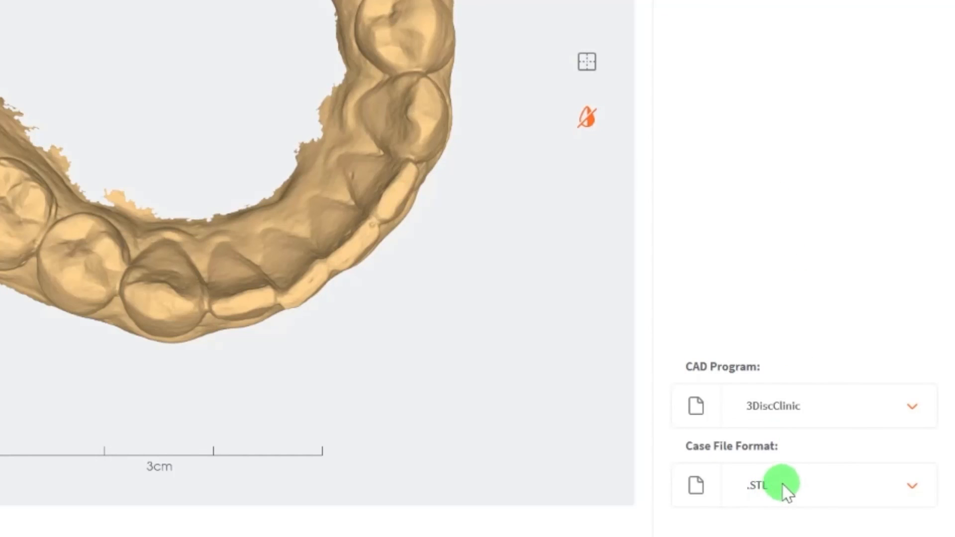
left_click(804, 486)
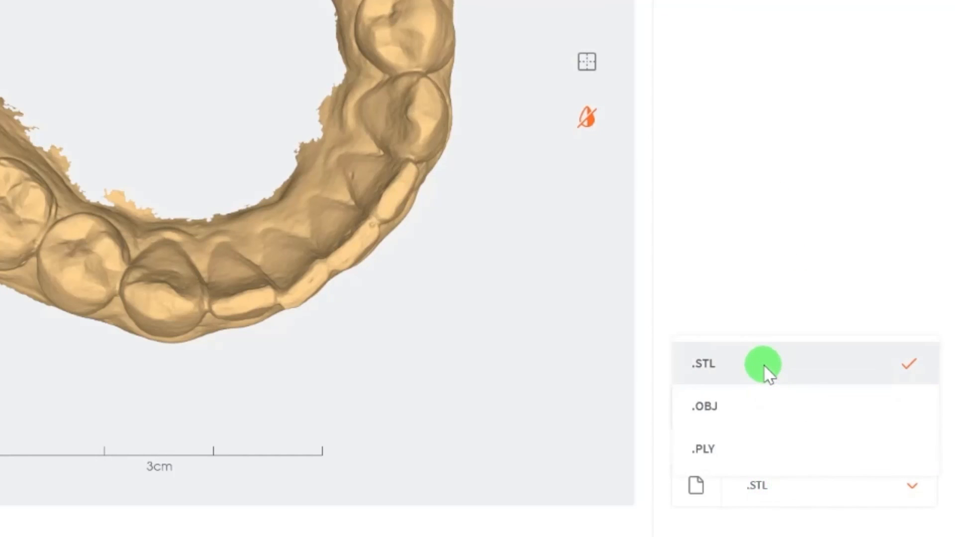
mouse_move(782, 456)
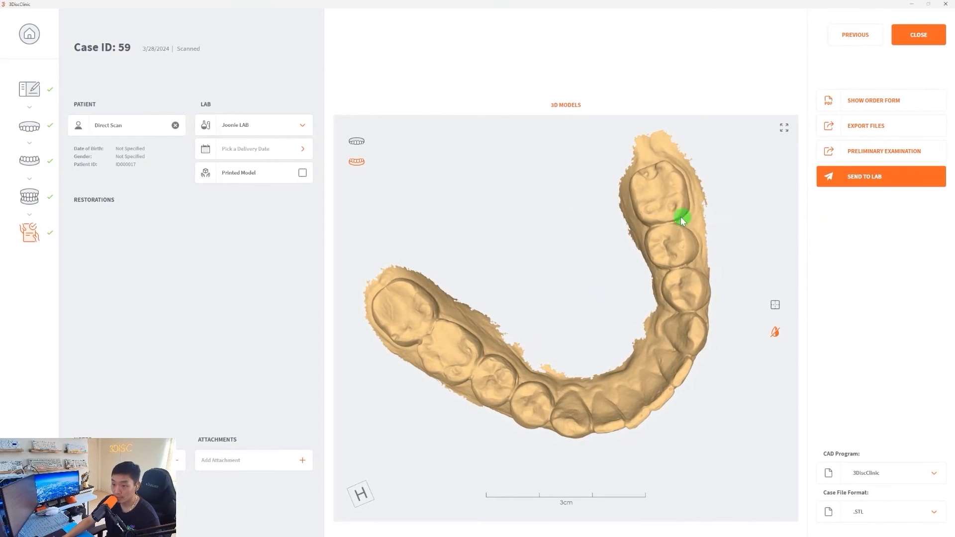
left_click(253, 125)
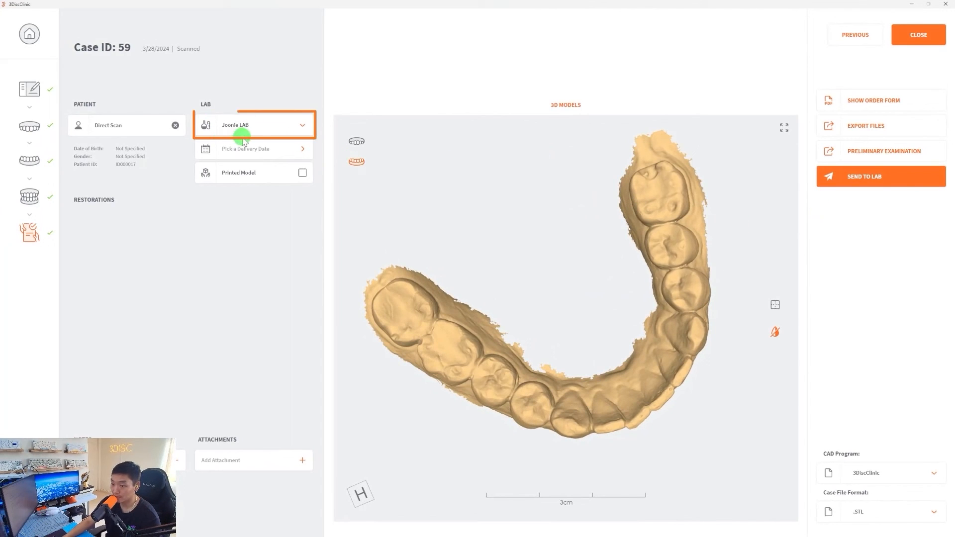
mouse_move(528, 221)
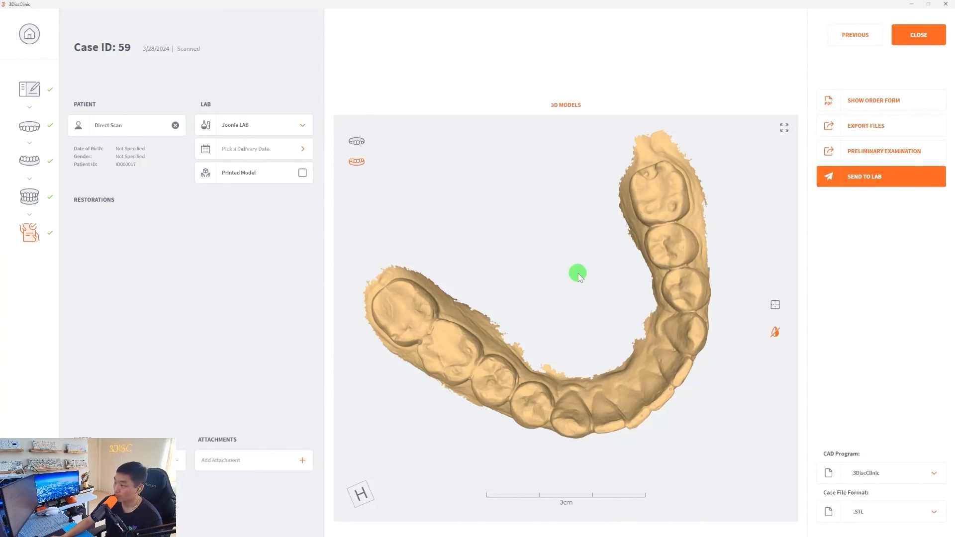
left_click_drag(576, 276, 648, 282)
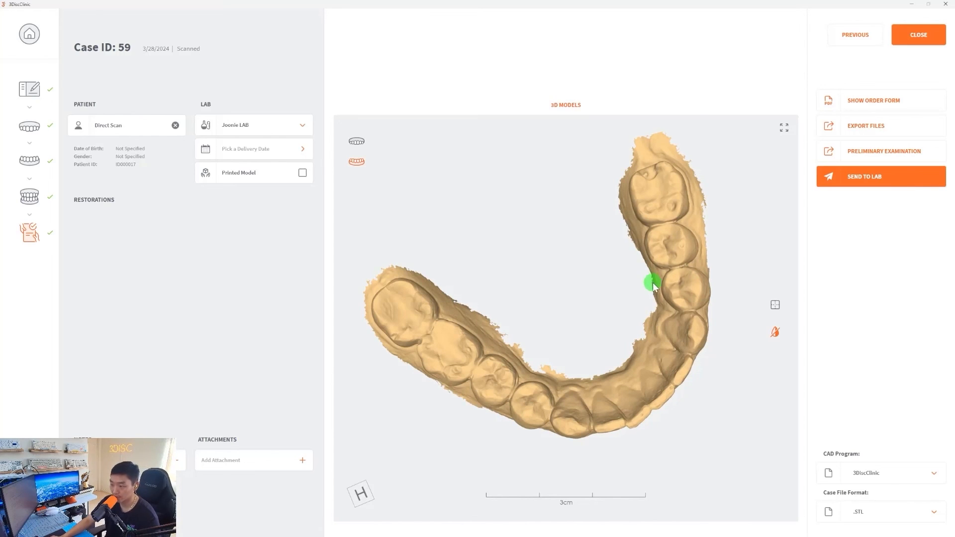
left_click_drag(651, 284, 582, 316)
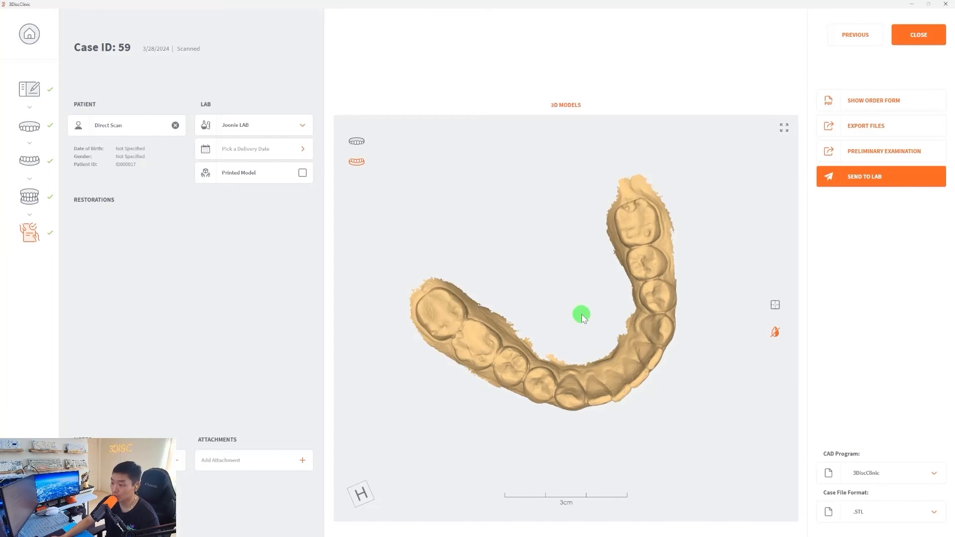